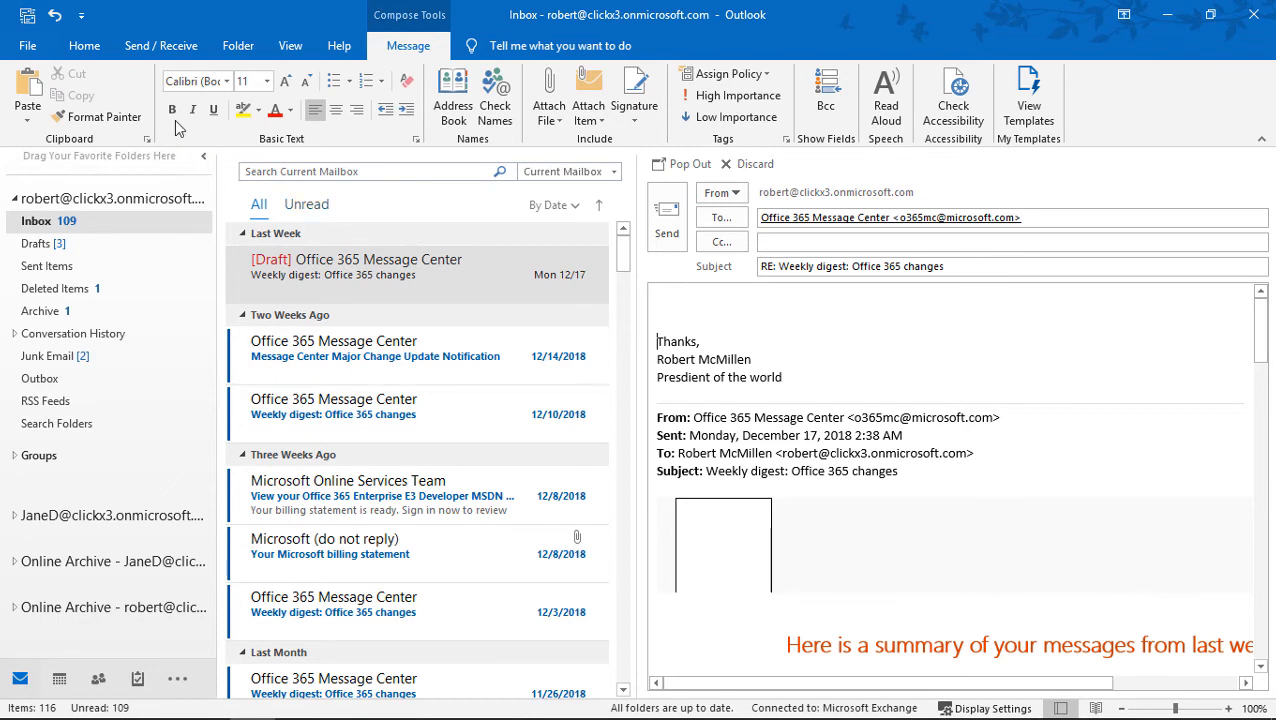
# - Reach the Mail category of Outlook Options from the File menu
pyautogui.click(28, 44)
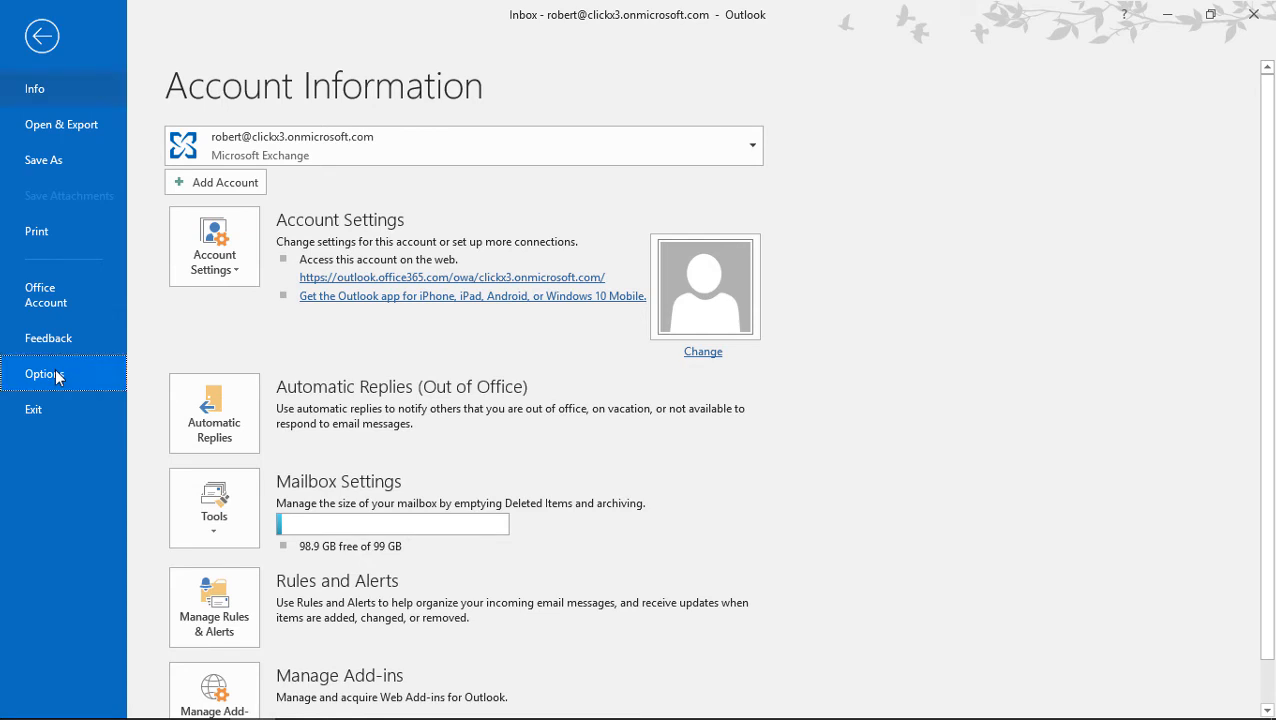
pyautogui.click(44, 374)
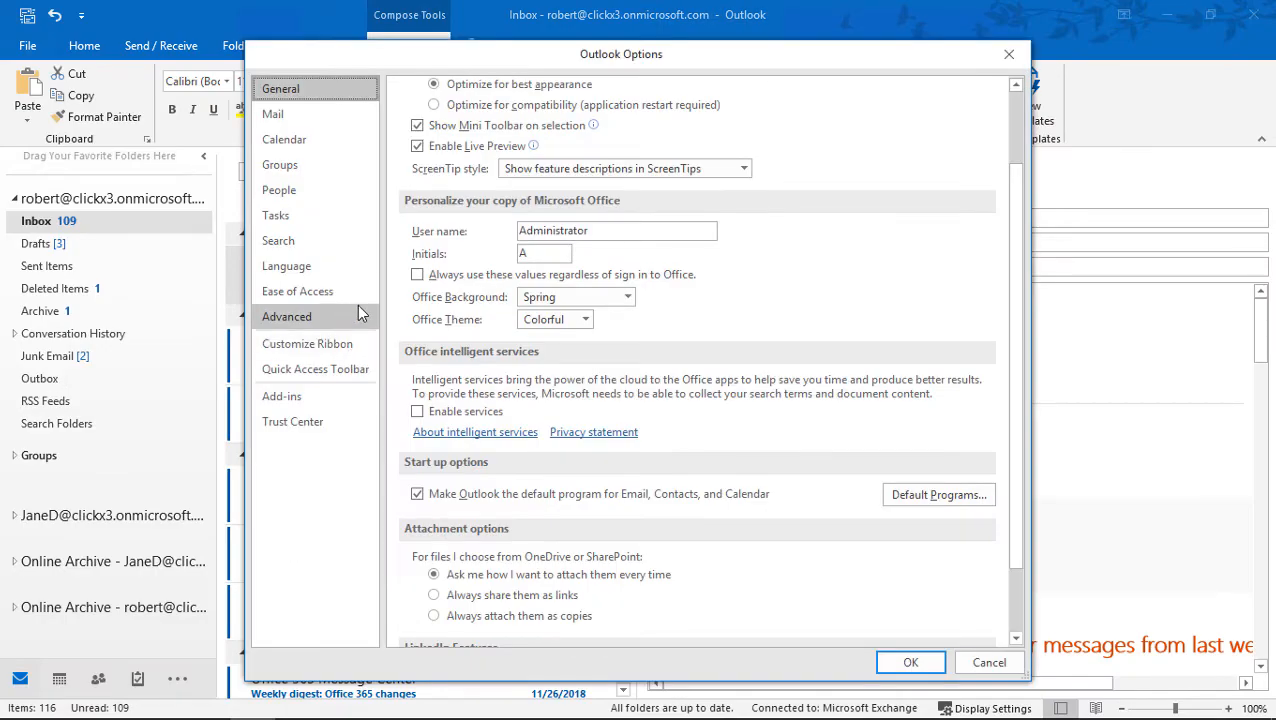
pyautogui.moveTo(350, 160)
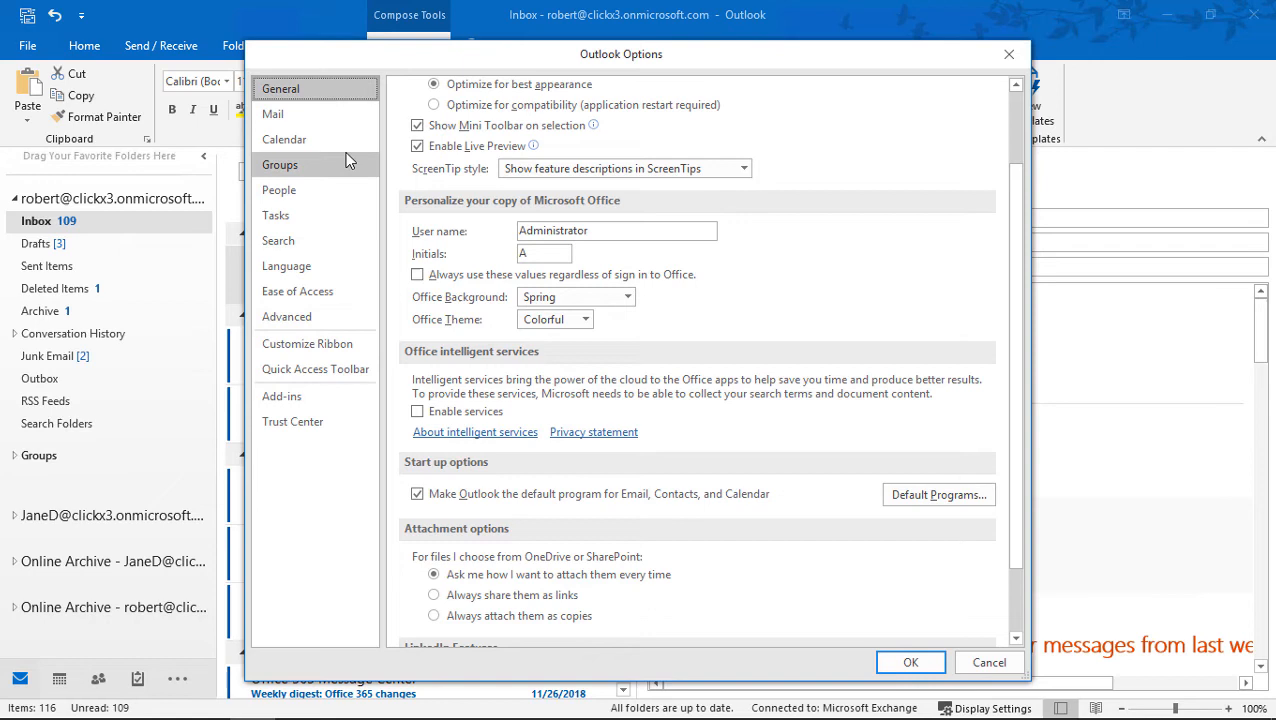
pyautogui.click(272, 112)
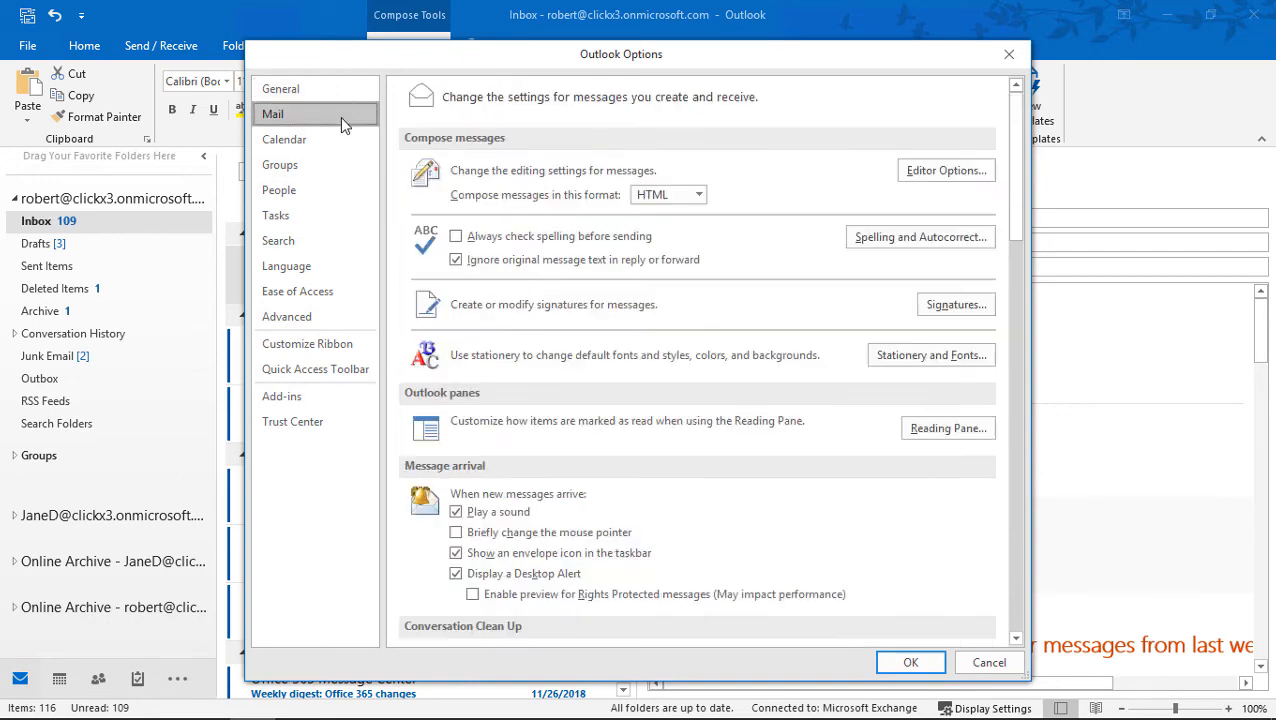
pyautogui.moveTo(954, 304)
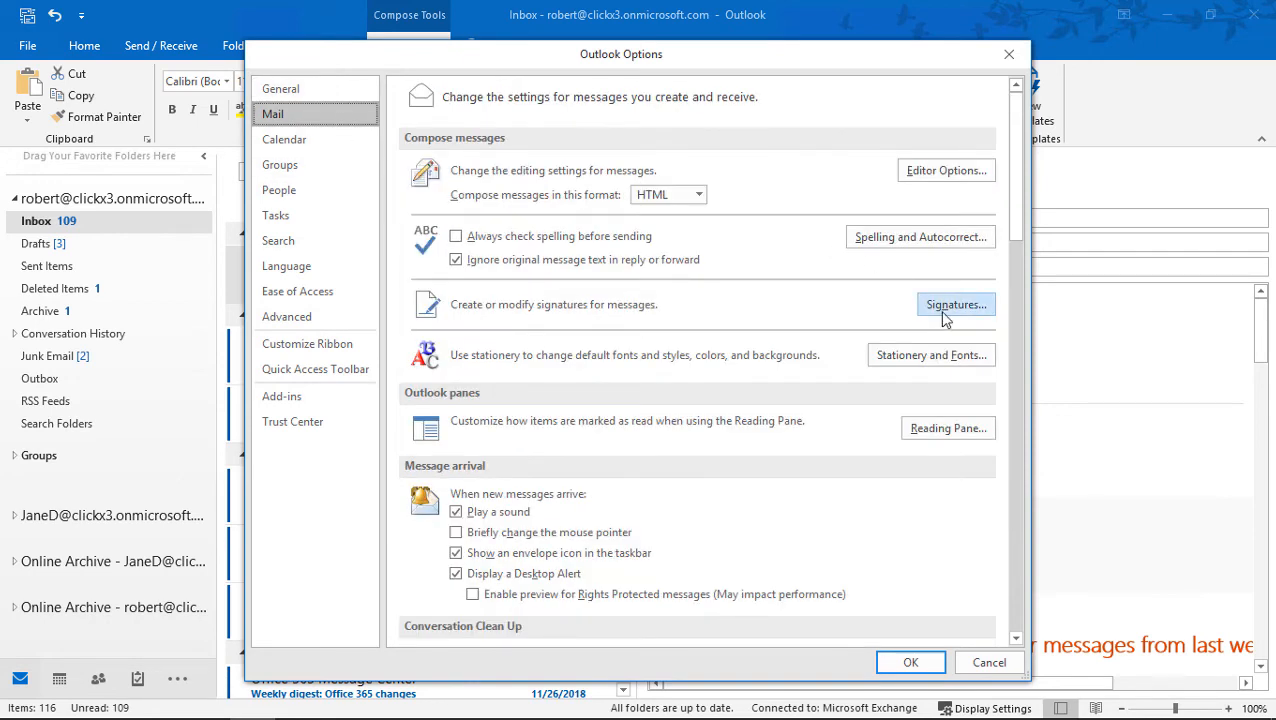
# - Create a new signature named Sig3 in Signatures and Stationery
pyautogui.click(954, 304)
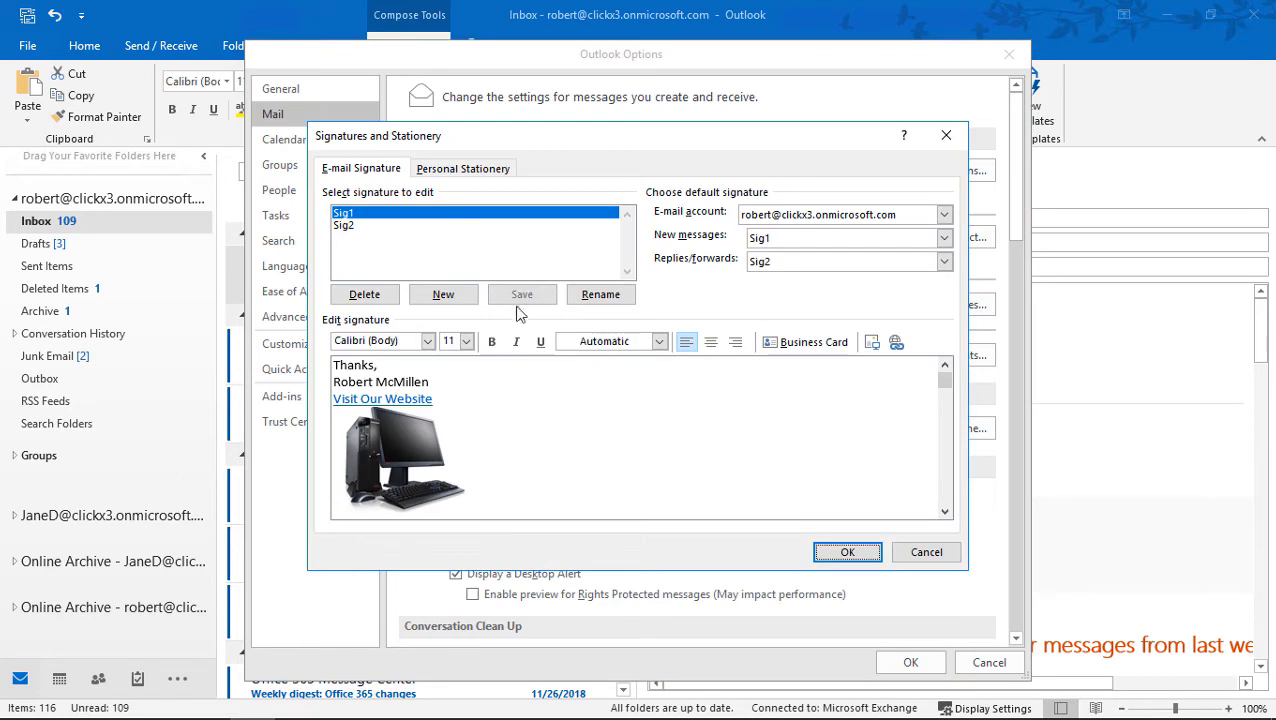
pyautogui.moveTo(364, 292)
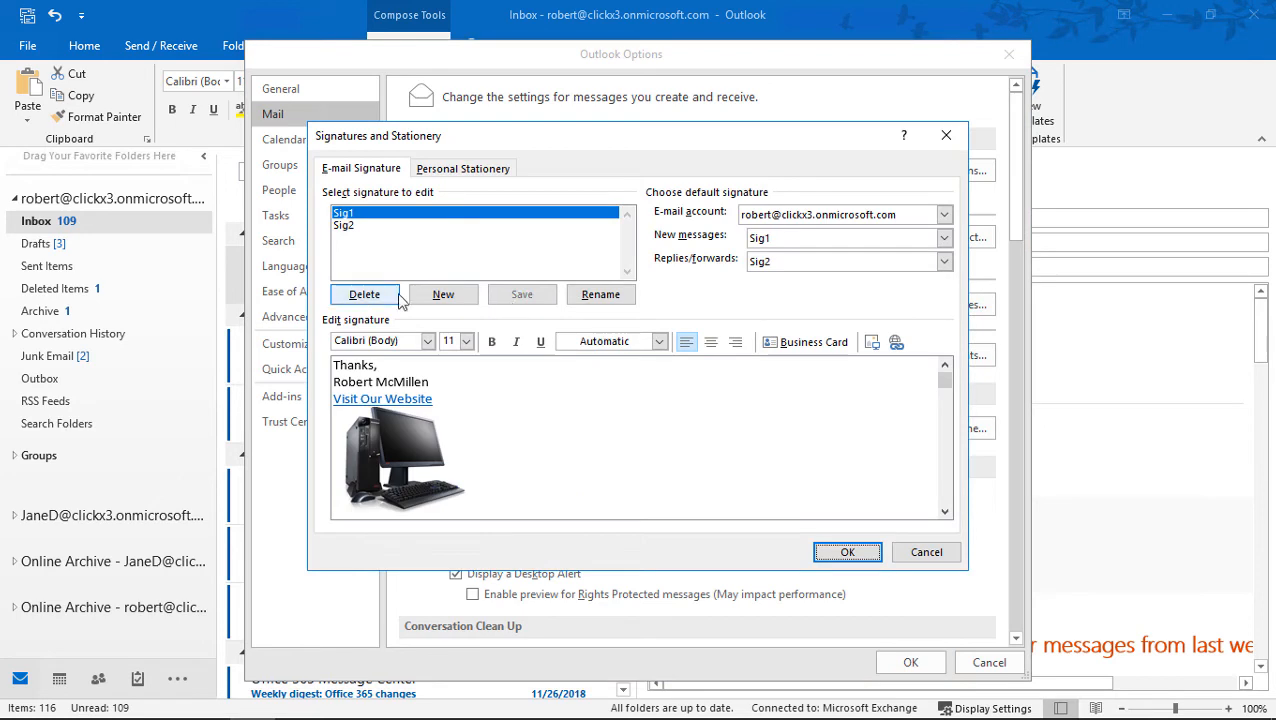
pyautogui.click(444, 294)
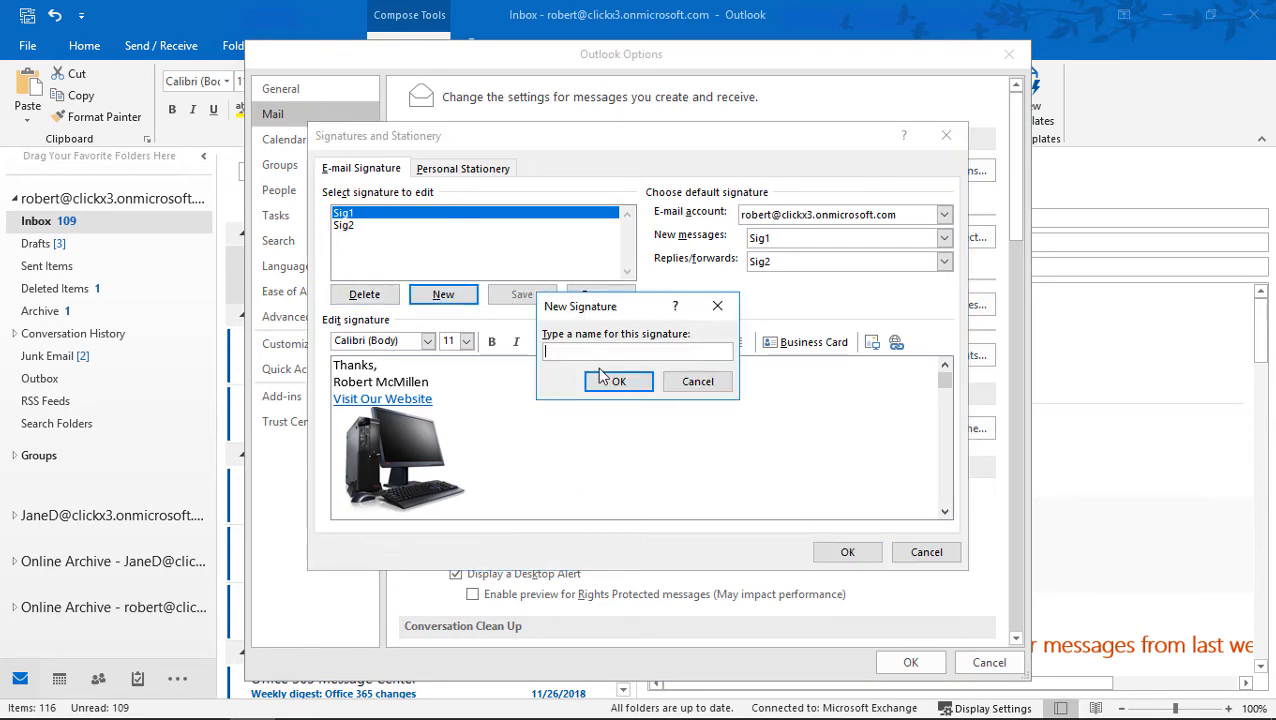
pyautogui.click(616, 380)
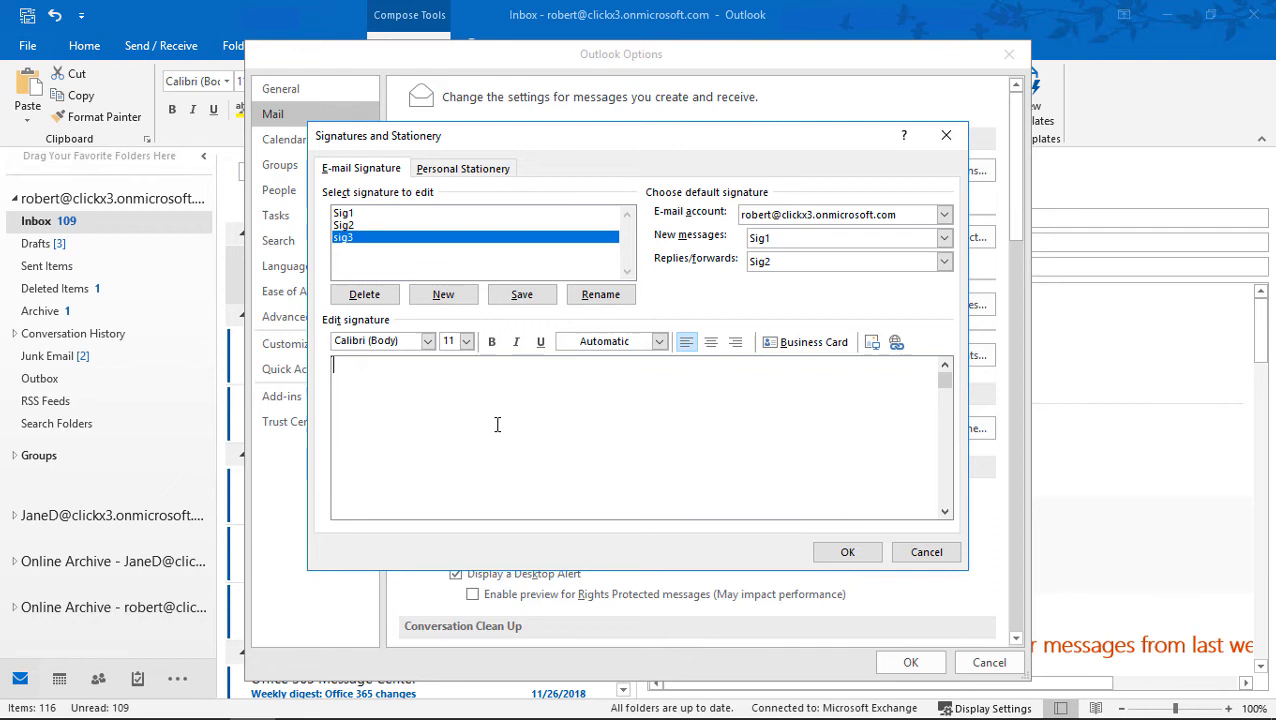
# - Write 'Thanks,' and 'Robert McMillen' as the Sig3 signature text
pyautogui.write('Tha')
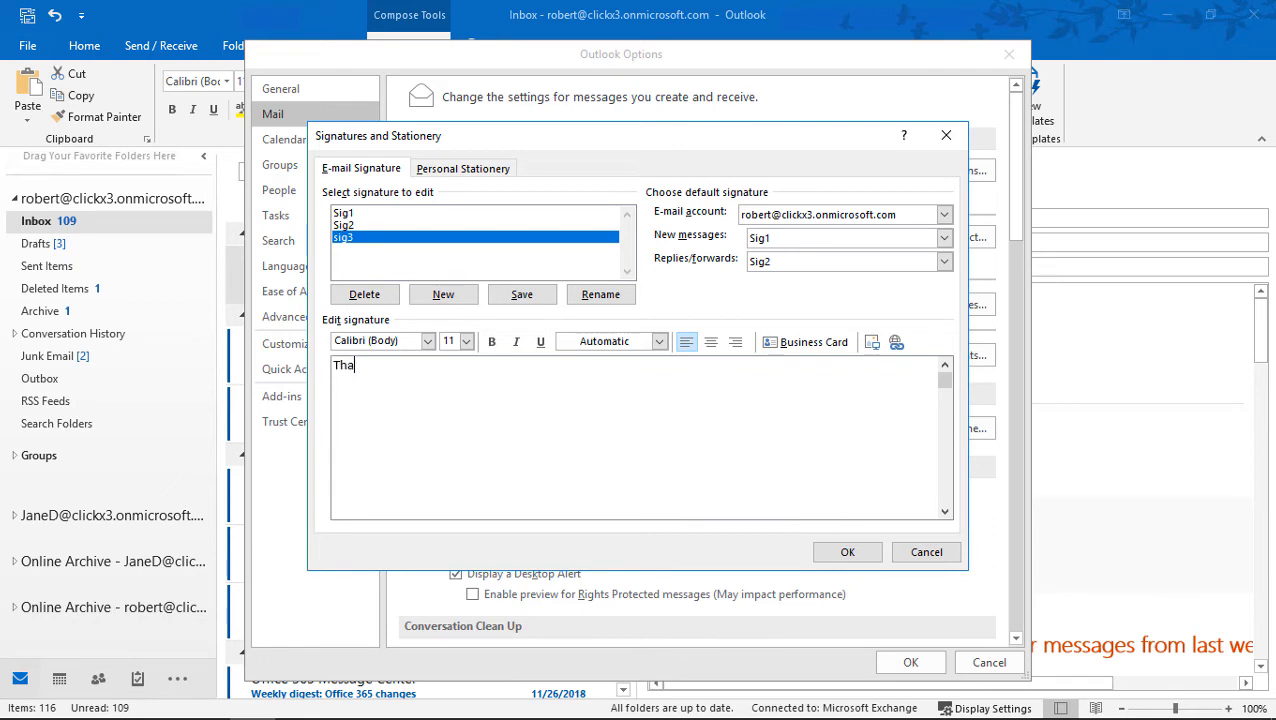
pyautogui.write('nks,')
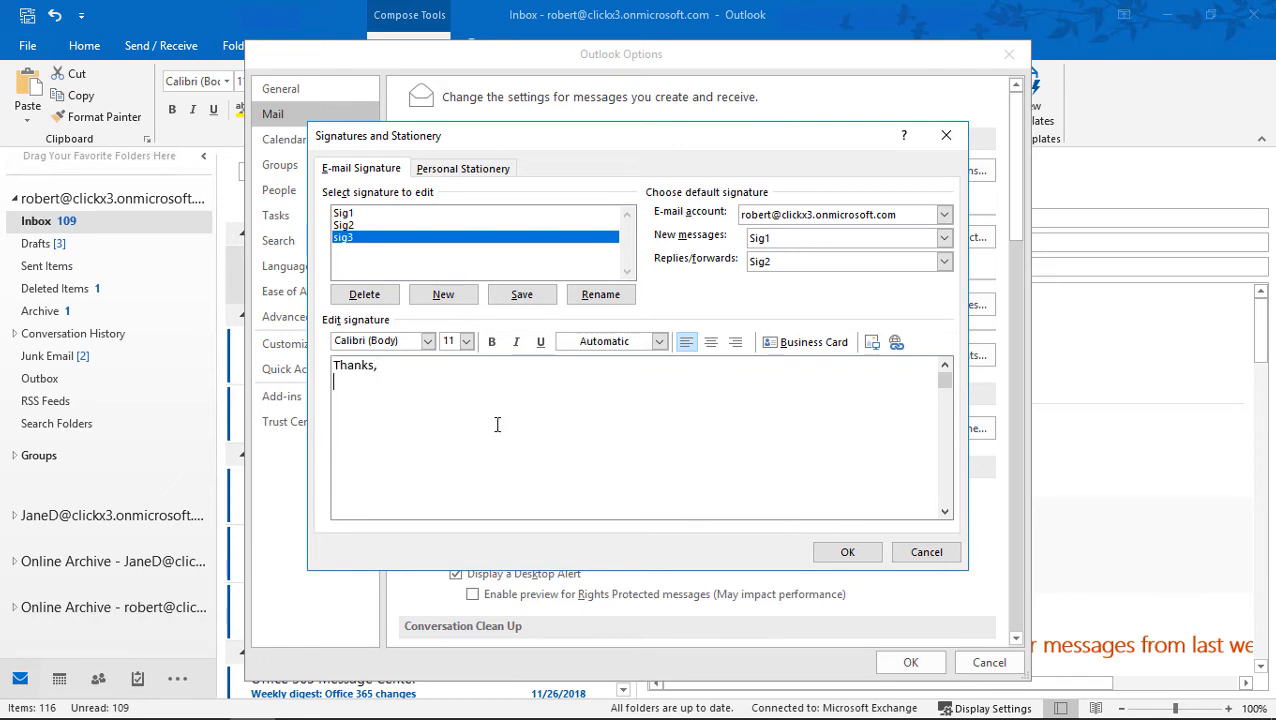
pyautogui.write('Robert McMi')
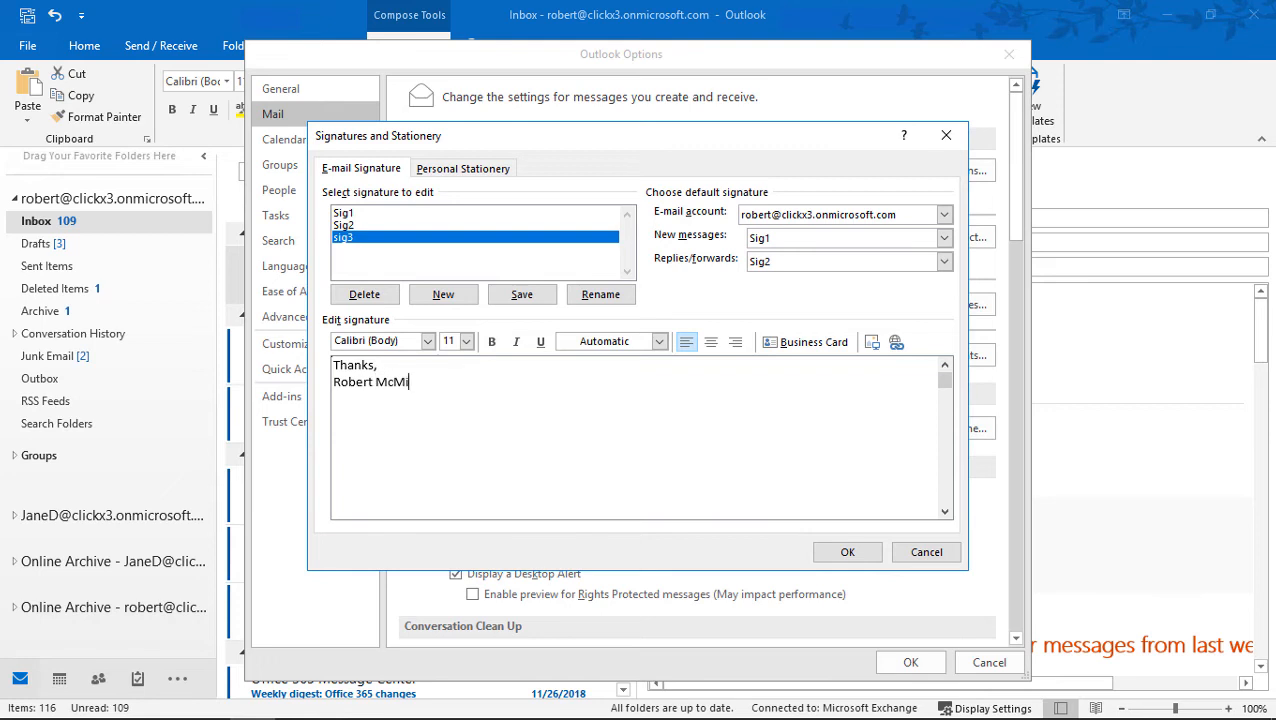
pyautogui.write('len')
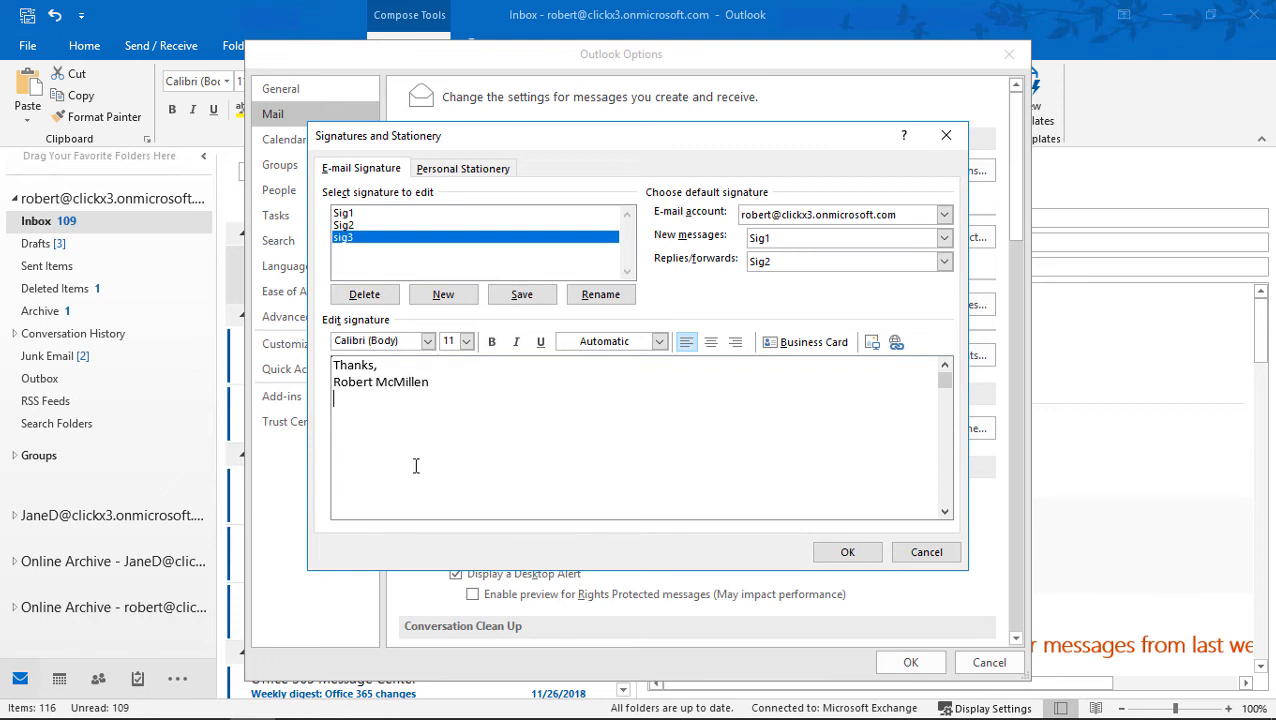
pyautogui.moveTo(396, 478)
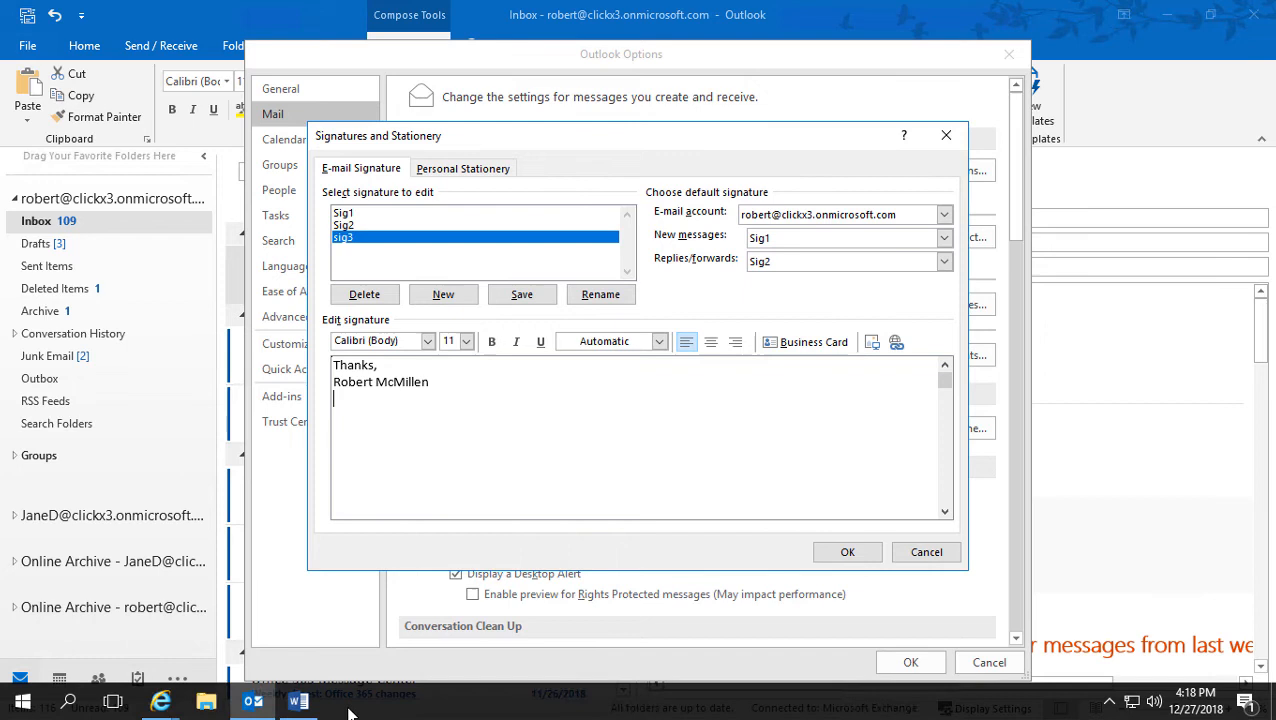
pyautogui.moveTo(296, 704)
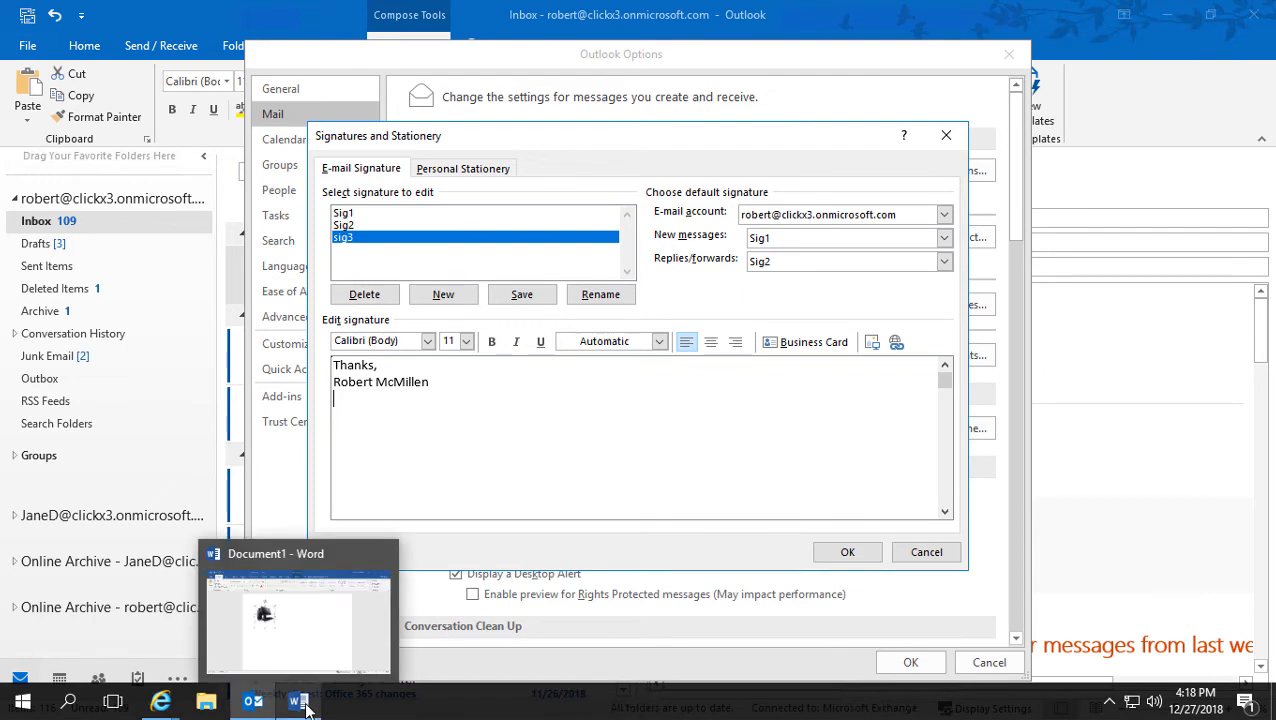
# - Switch to Word and delete the computer picture, leaving a blank page
pyautogui.click(296, 620)
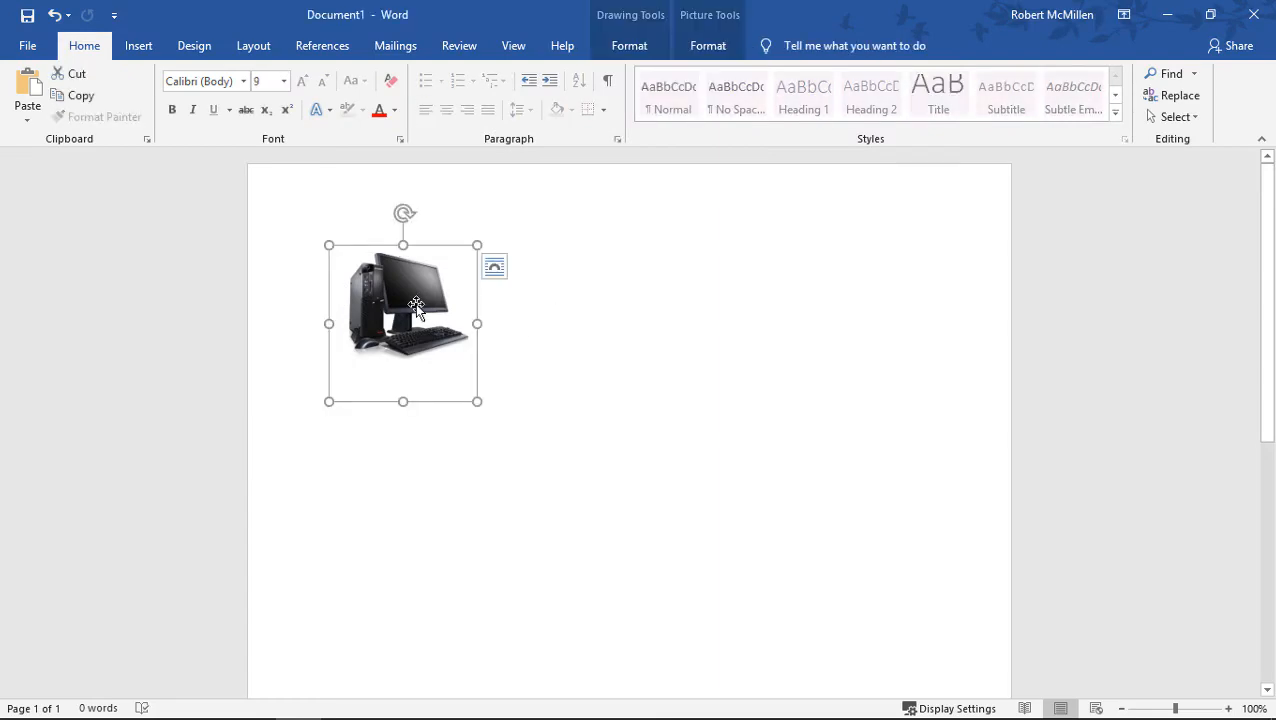
pyautogui.press('Delete')
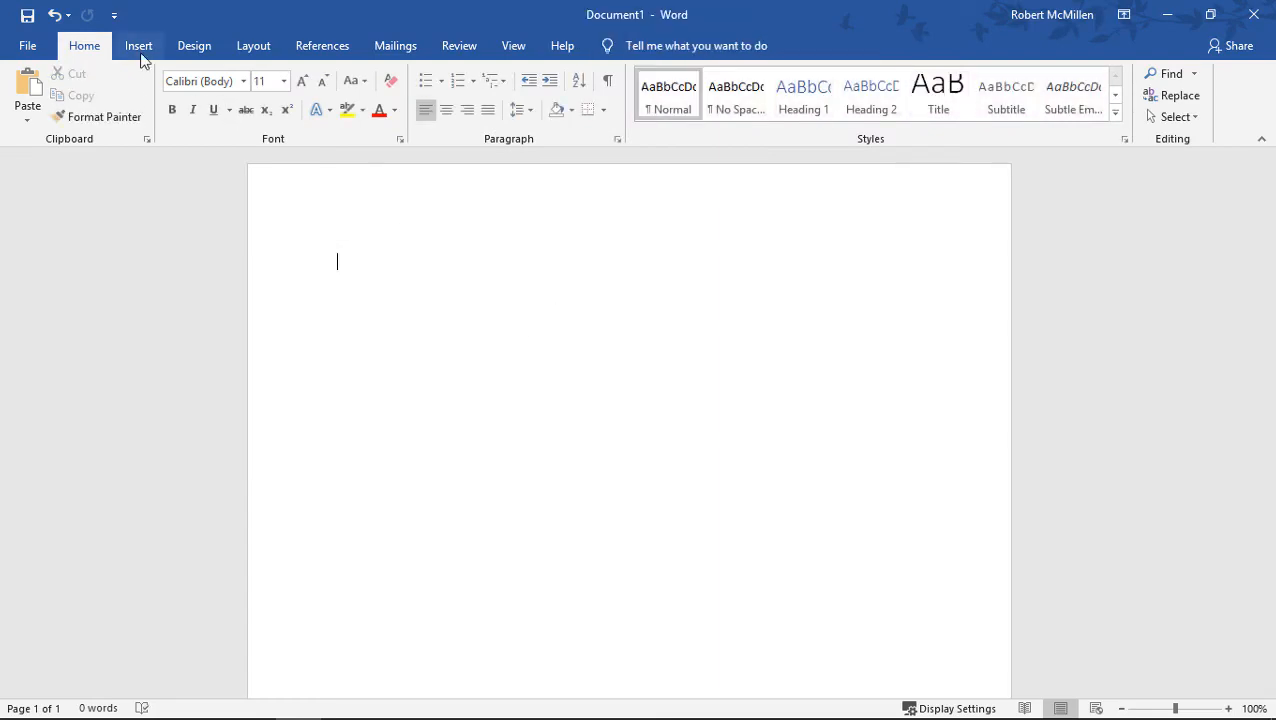
pyautogui.click(138, 44)
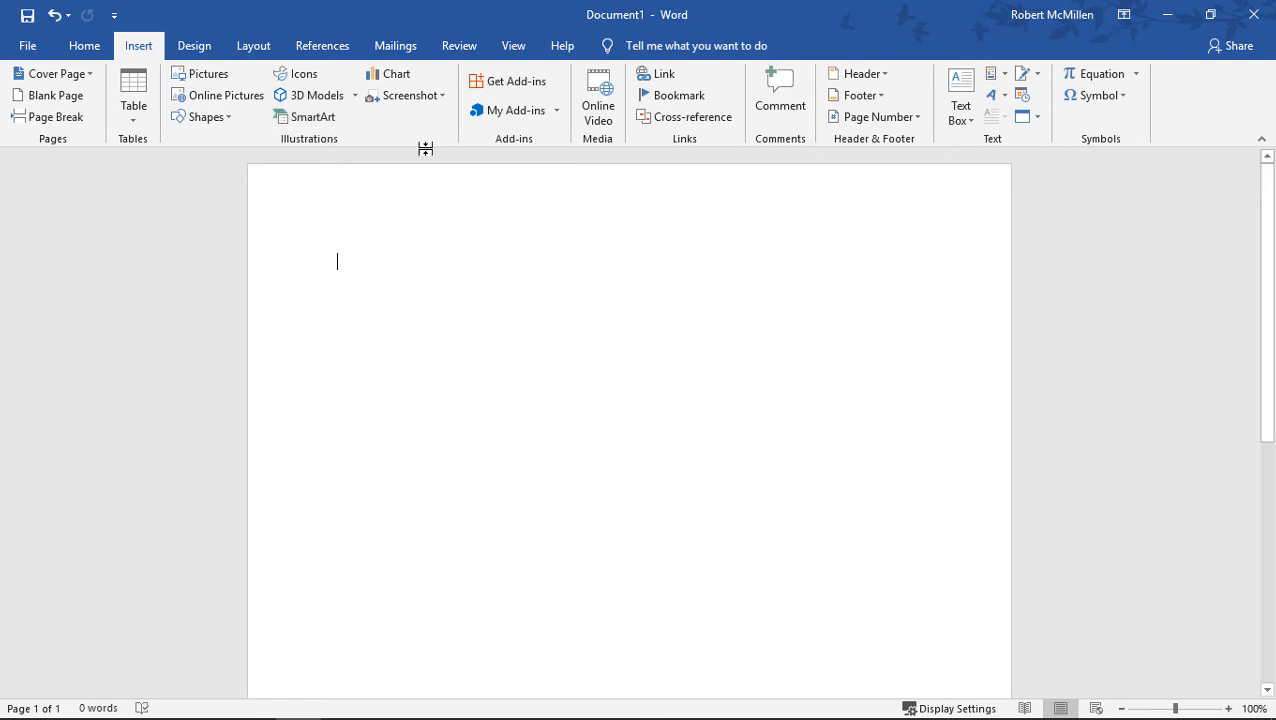
pyautogui.moveTo(624, 234)
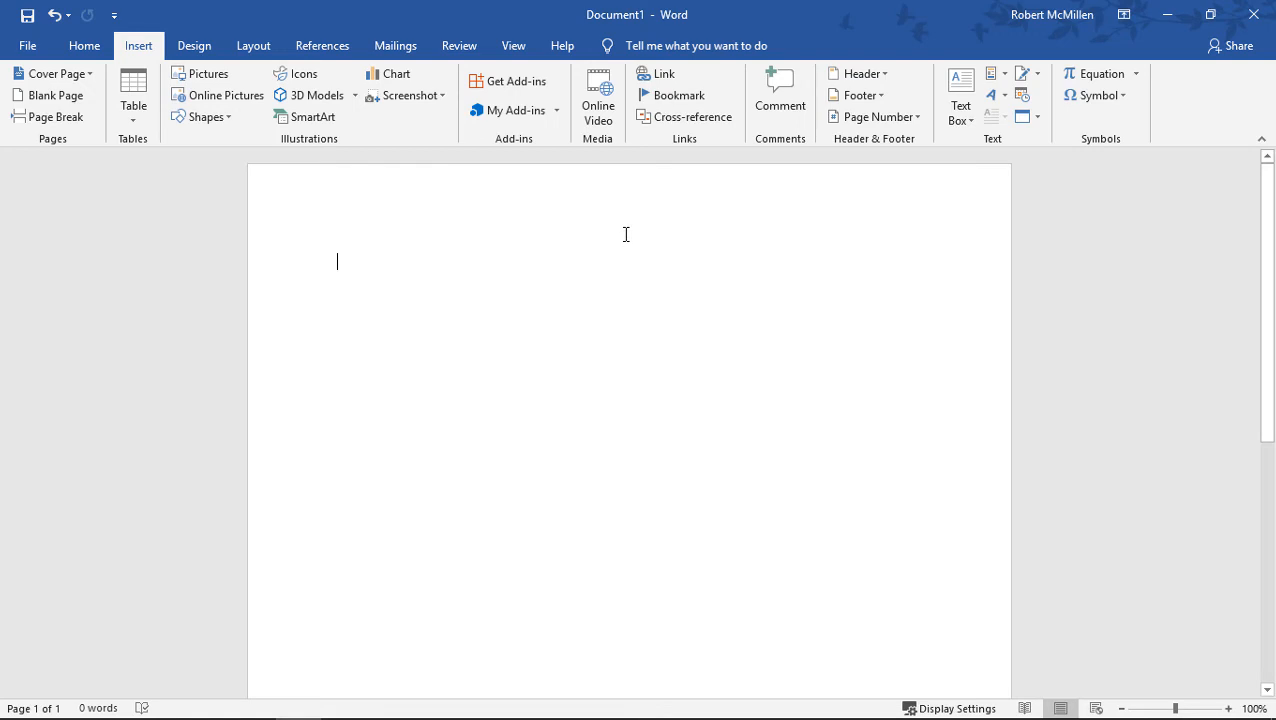
pyautogui.moveTo(394, 208)
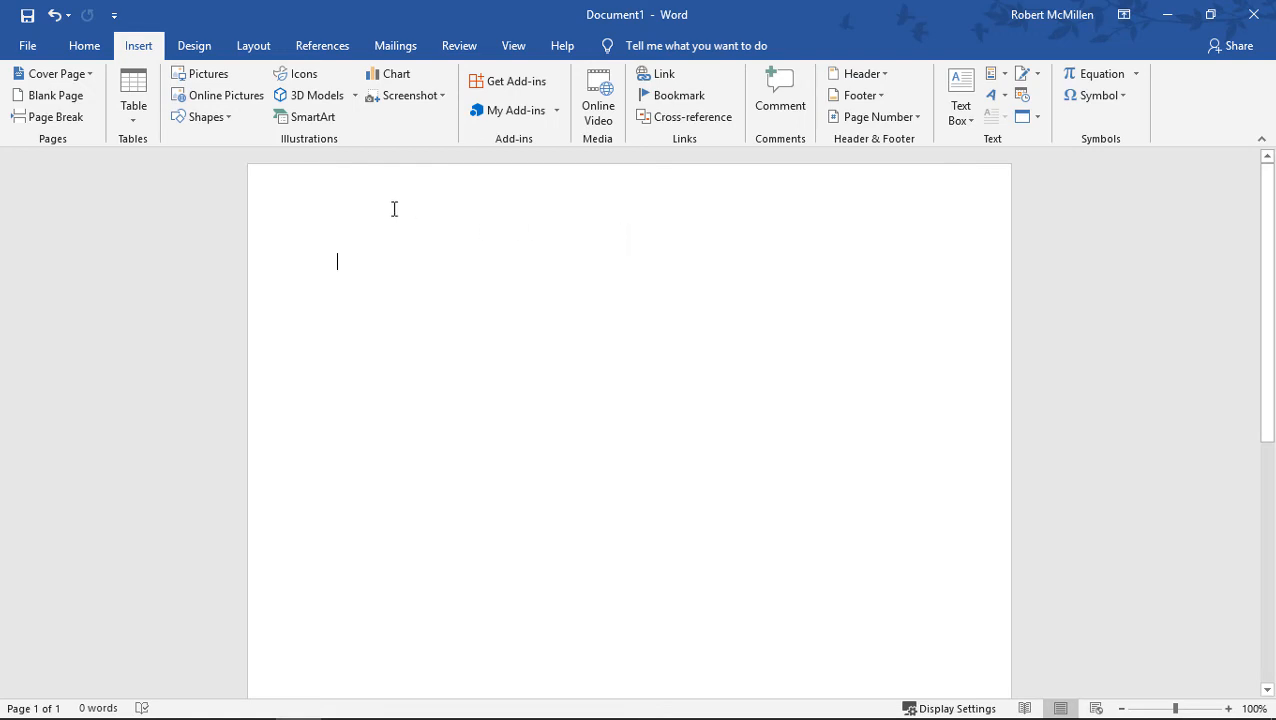
pyautogui.moveTo(218, 96)
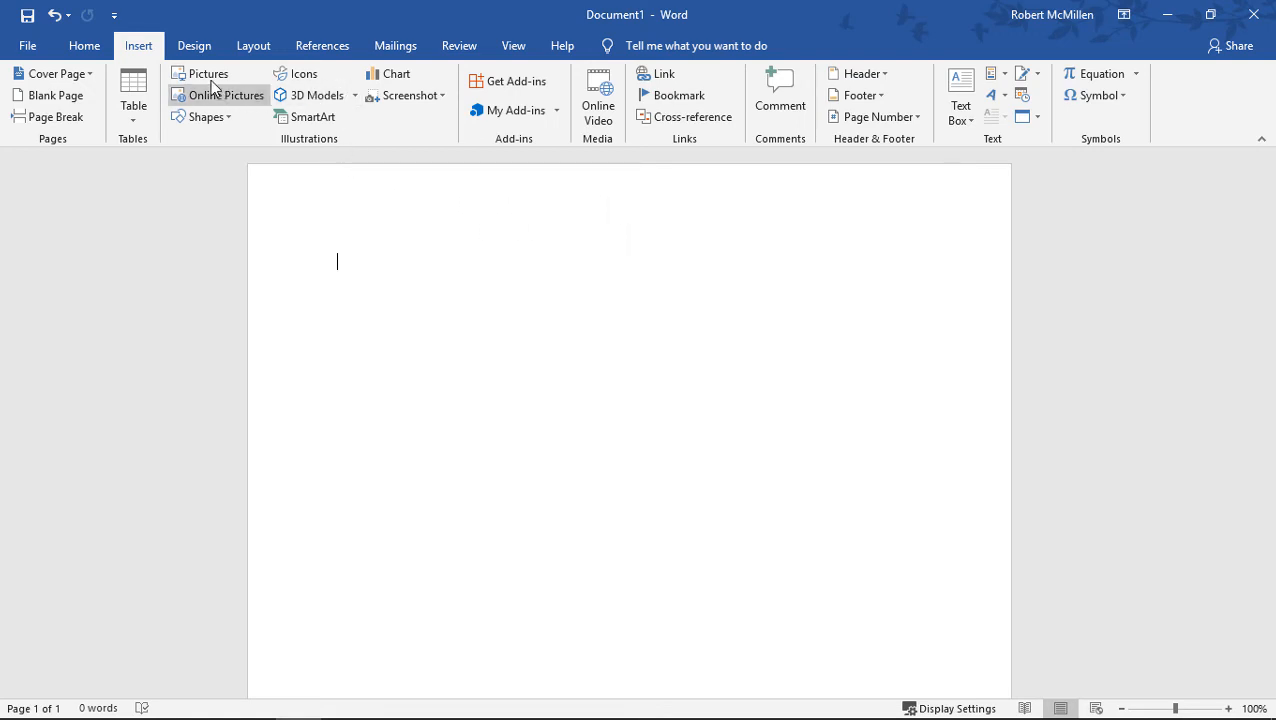
# - Insert an online airplane picture and remove its attribution caption
pyautogui.click(224, 96)
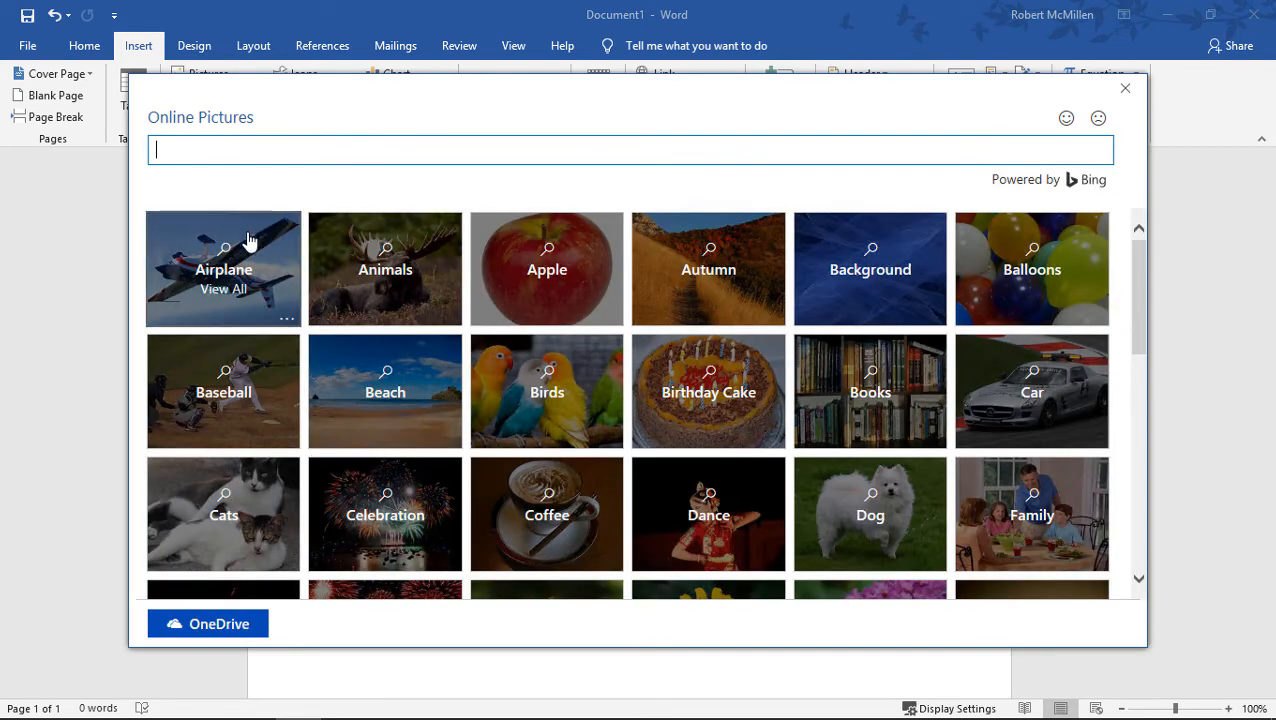
pyautogui.click(224, 268)
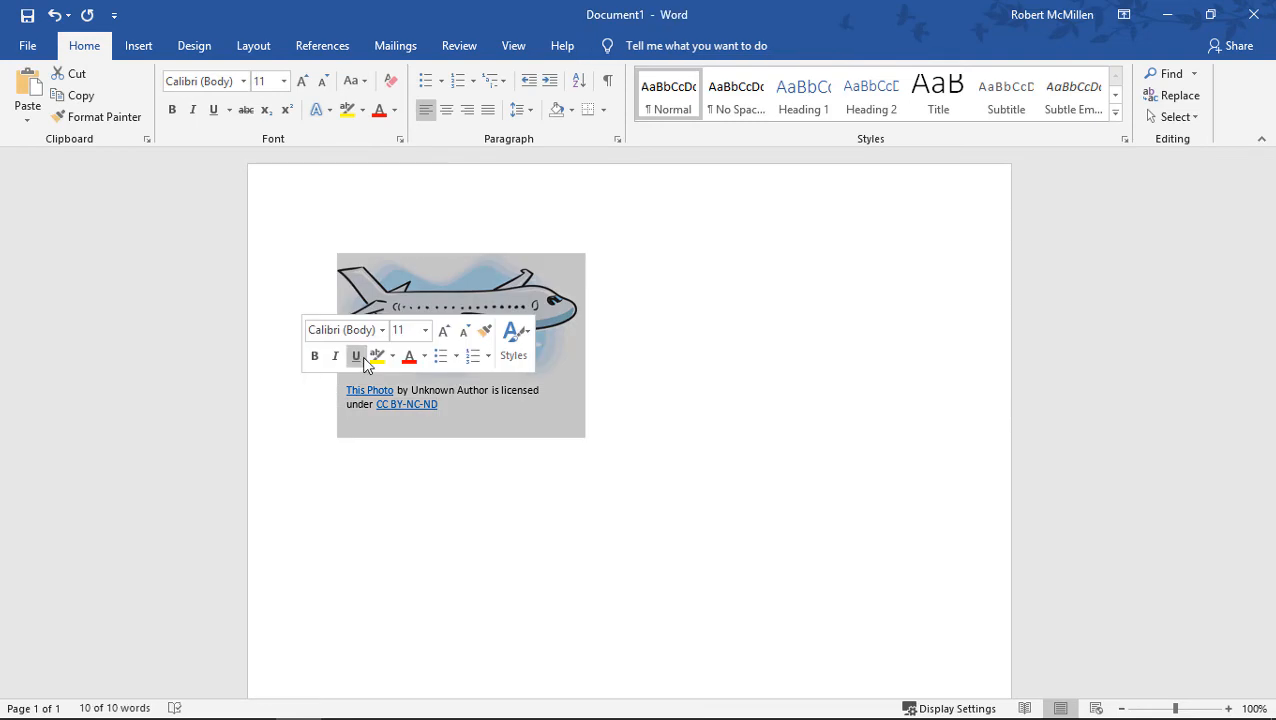
pyautogui.click(460, 280)
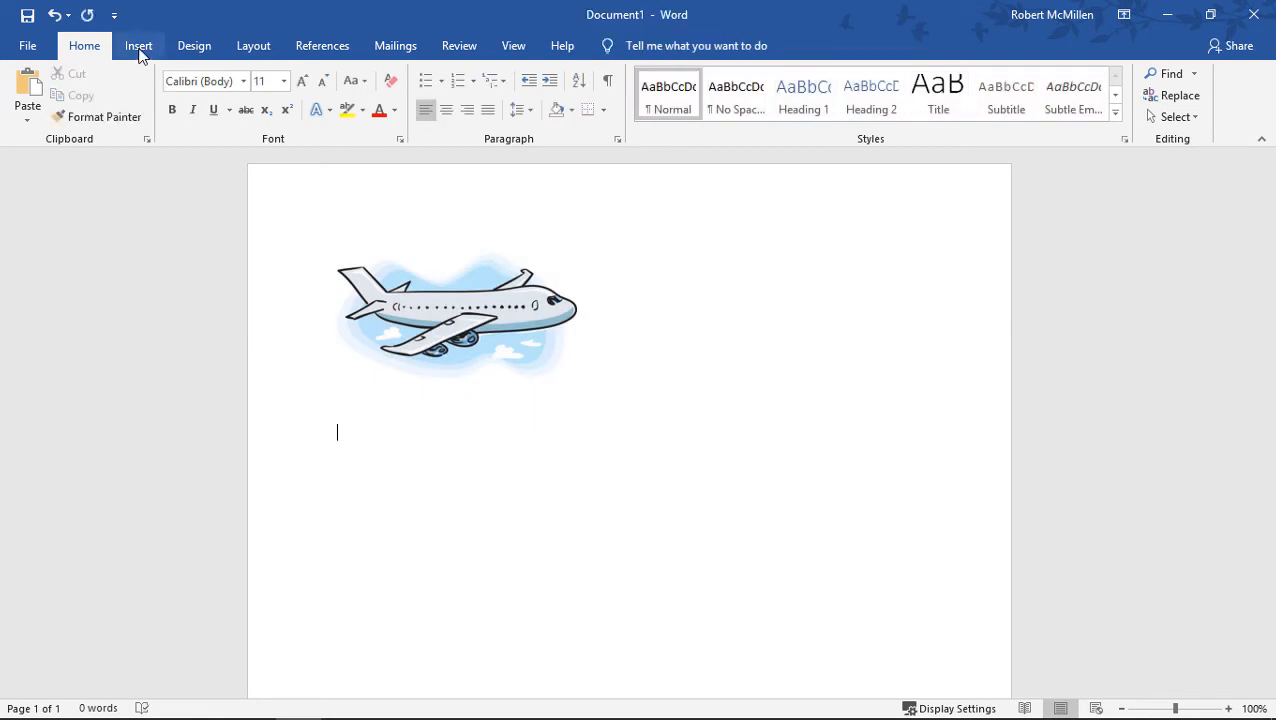
# - Insert a standing-person icon and draw an elbow arrow below the airplane
pyautogui.click(138, 44)
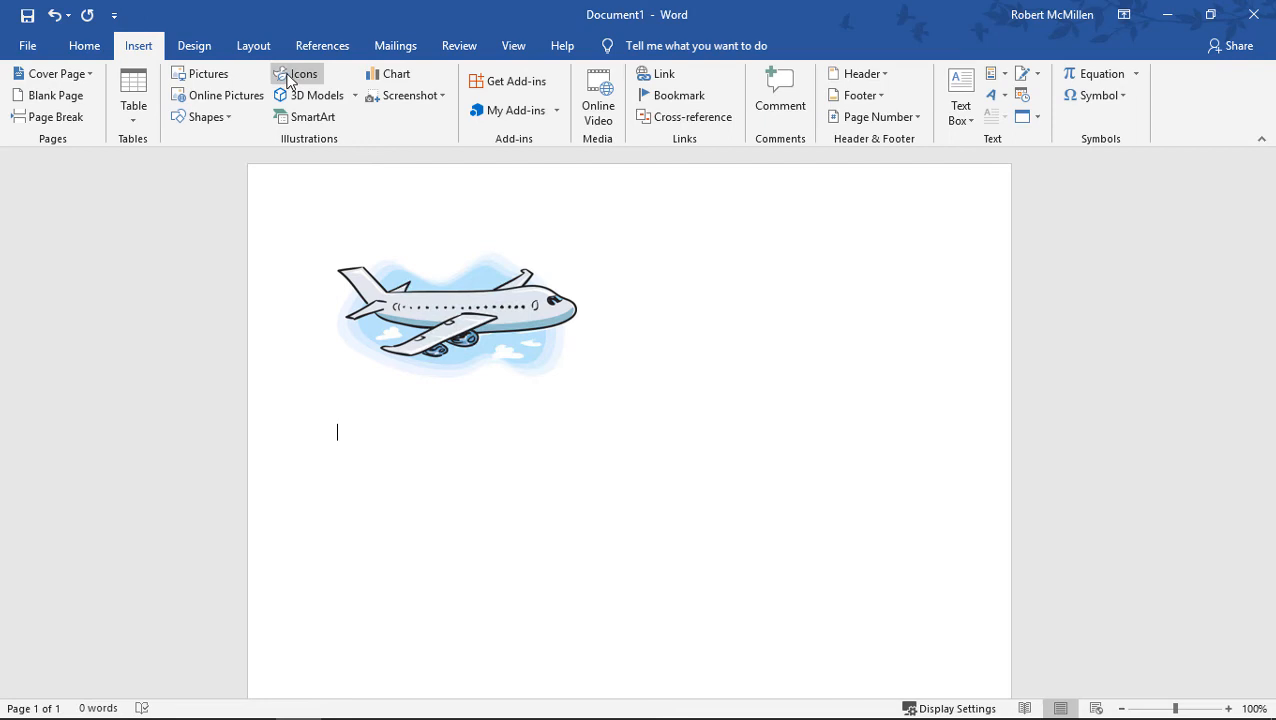
pyautogui.click(302, 72)
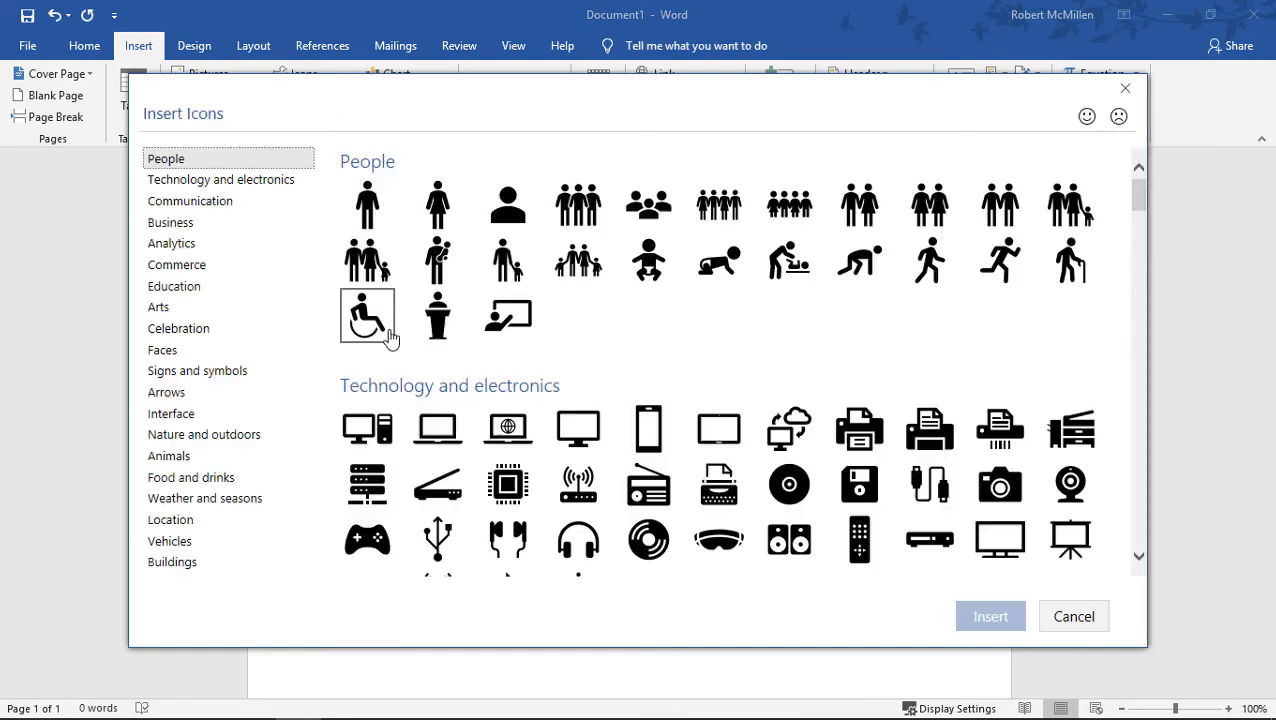
pyautogui.click(990, 616)
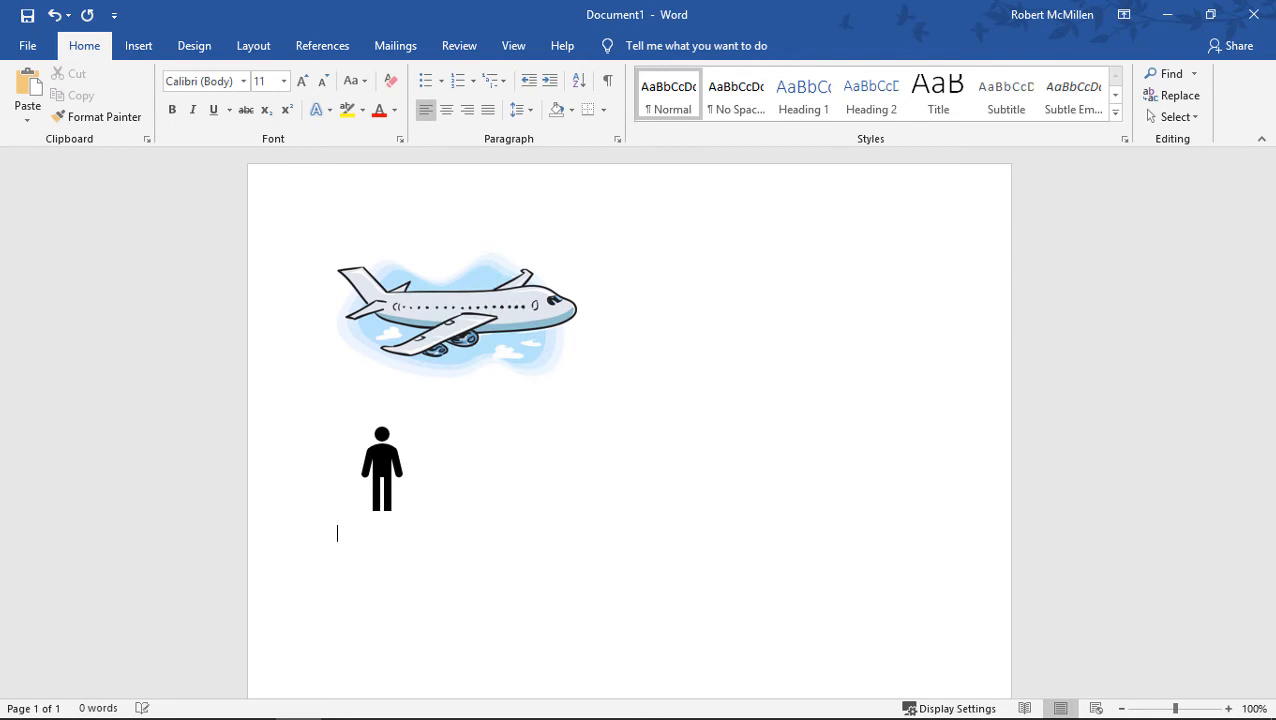
pyautogui.click(138, 44)
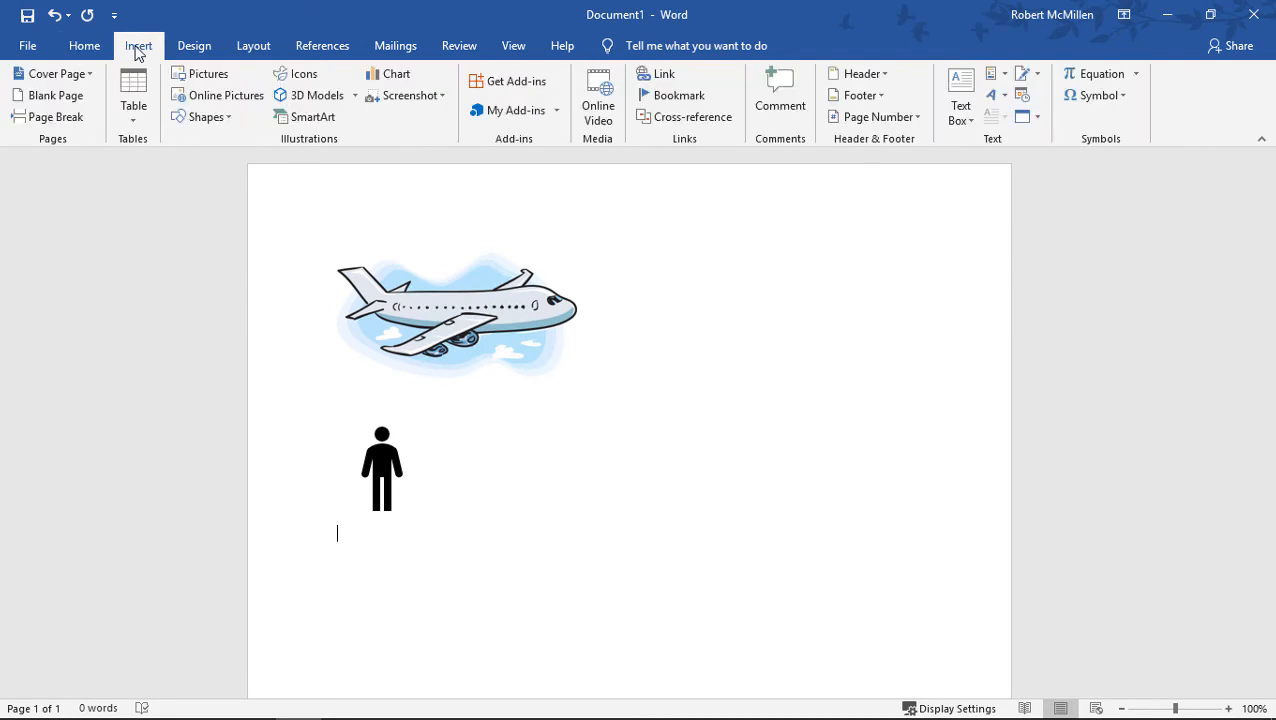
pyautogui.click(200, 116)
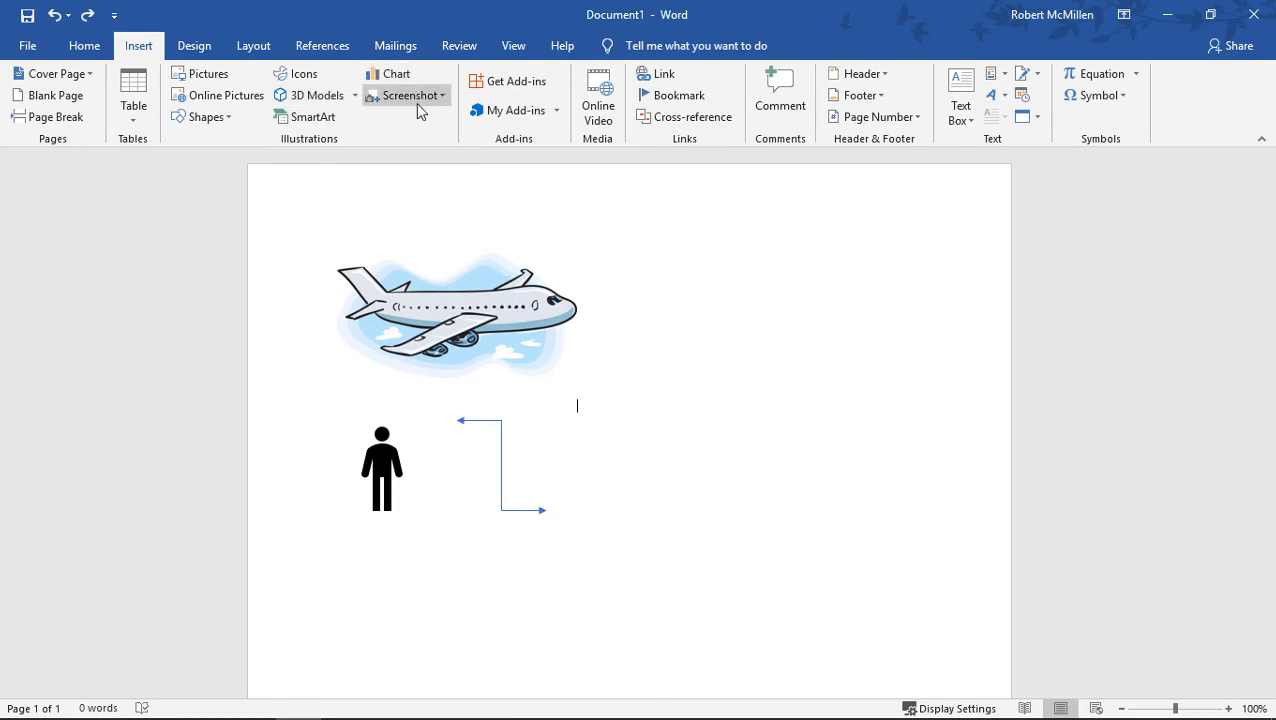
pyautogui.moveTo(838, 444)
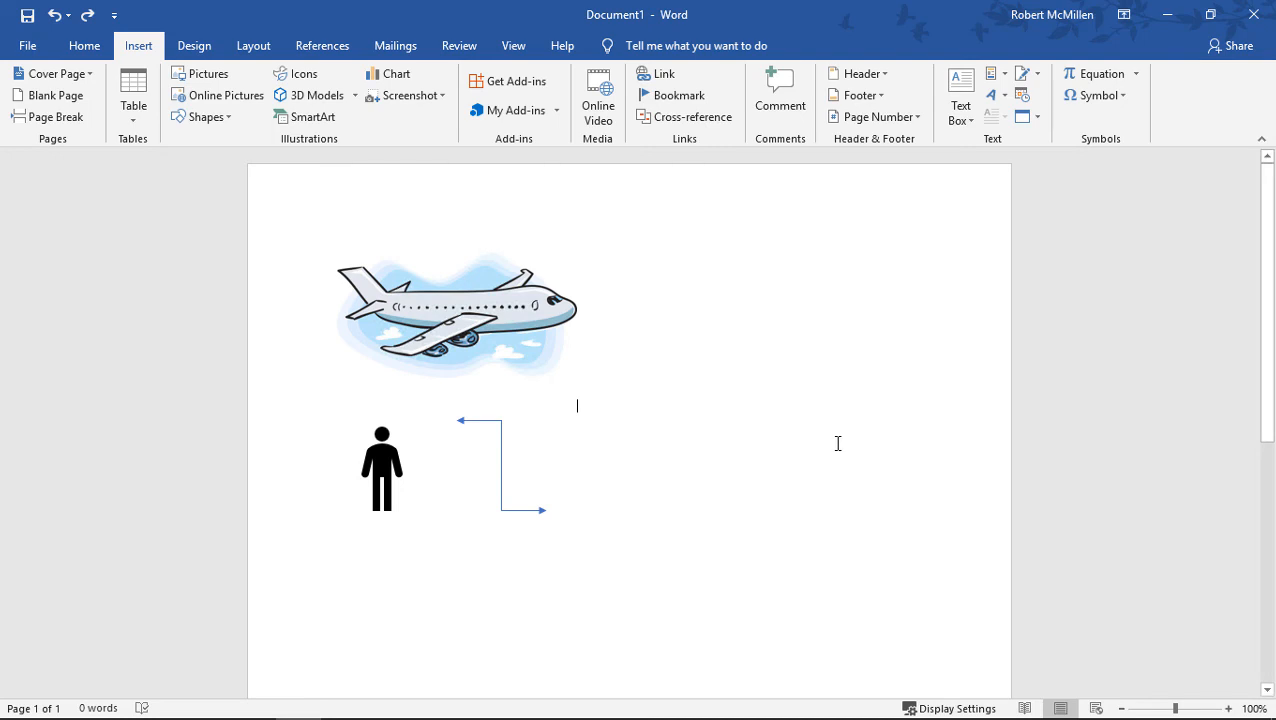
# - Shrink the airplane picture to about half its width and copy it
pyautogui.click(456, 316)
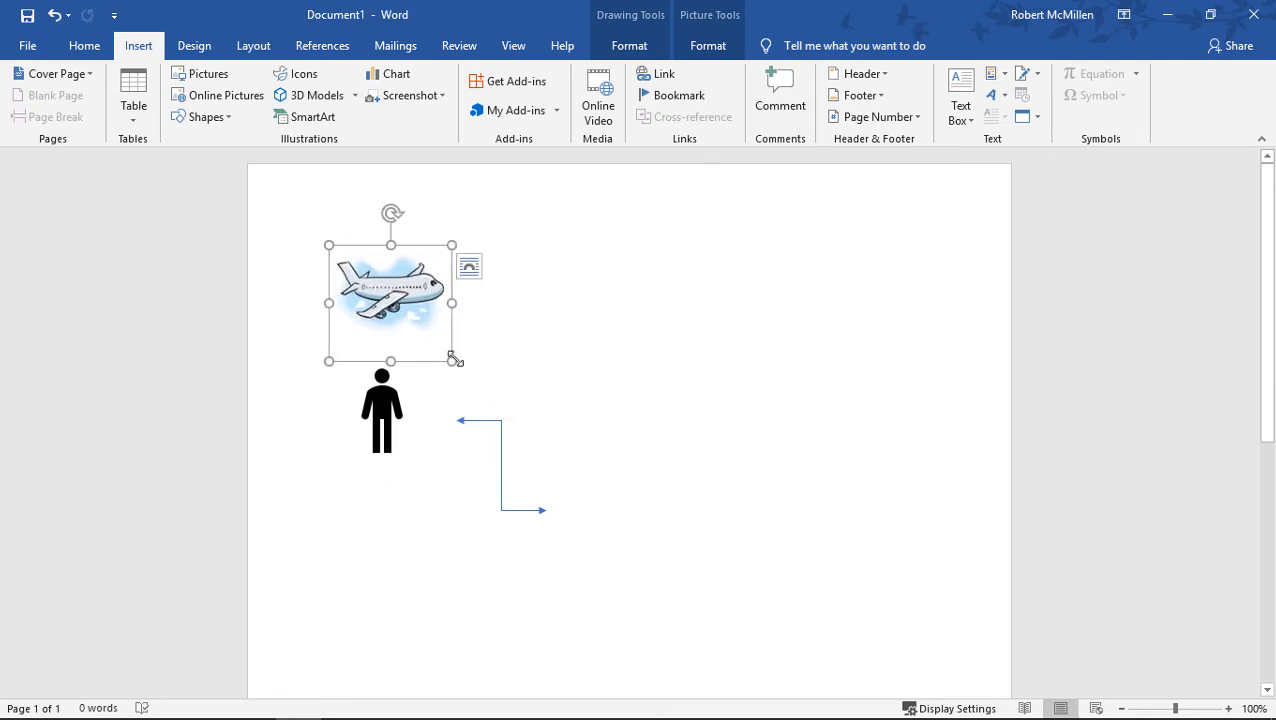
pyautogui.moveTo(454, 360); pyautogui.dragTo(470, 332)
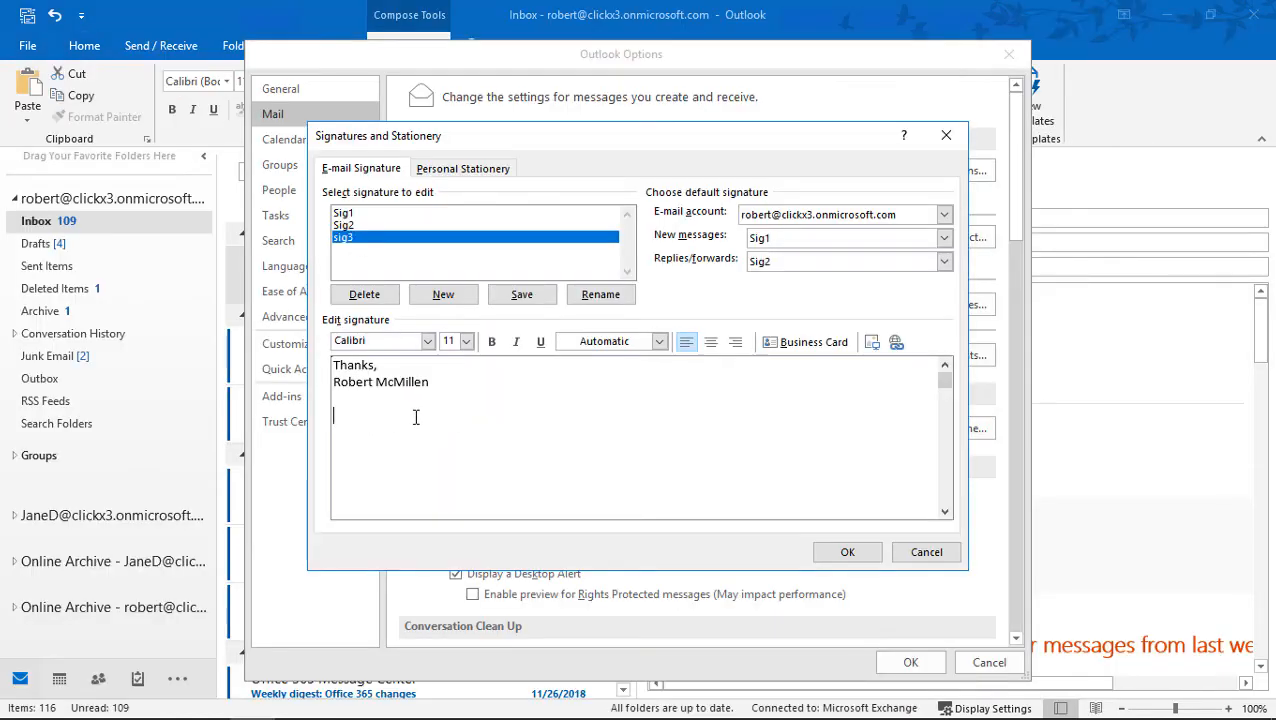
pyautogui.moveTo(348, 412)
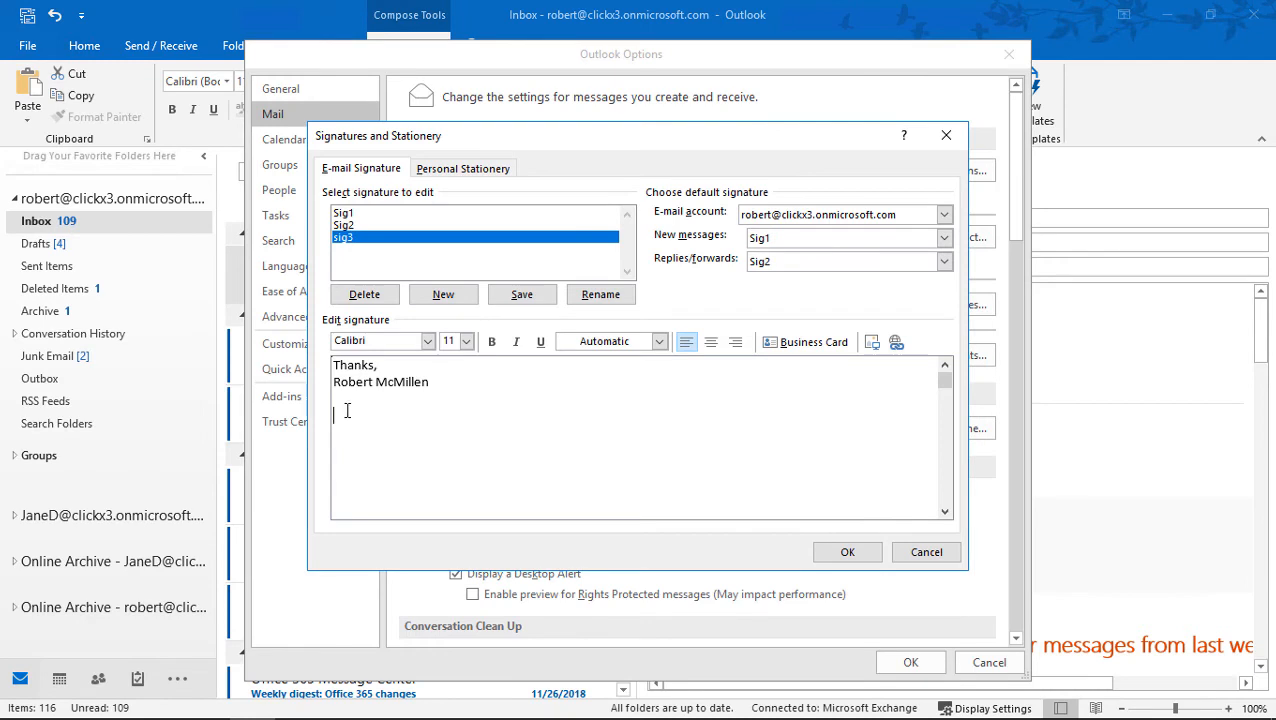
# - Paste the airplane picture into Sig3 with Keep Source Formatting
pyautogui.rightClick(348, 410)
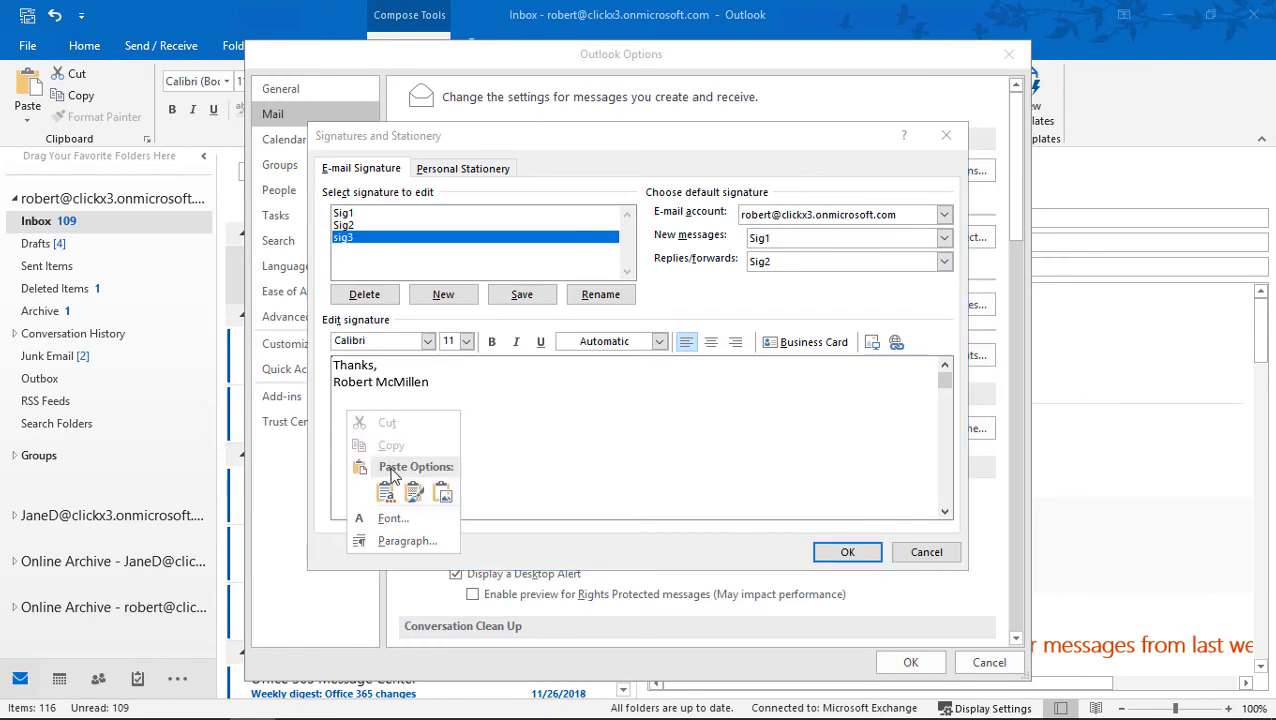
pyautogui.moveTo(412, 492)
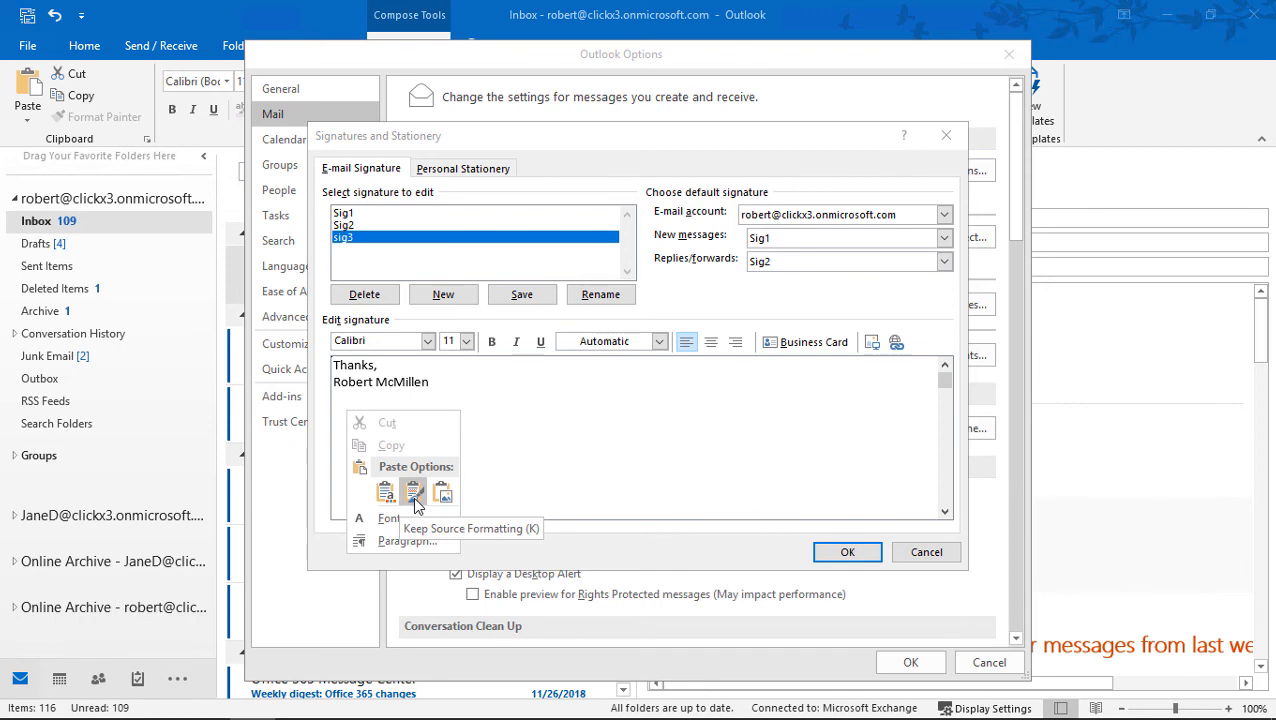
pyautogui.click(412, 492)
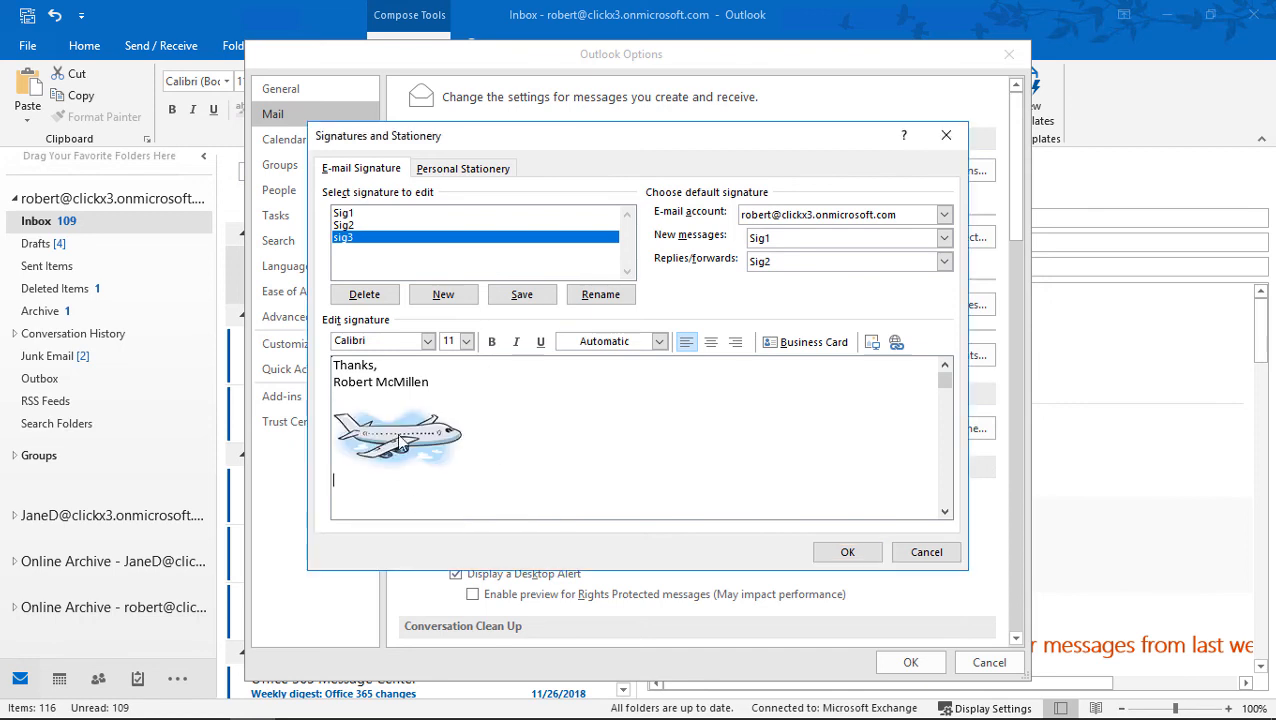
pyautogui.moveTo(552, 438)
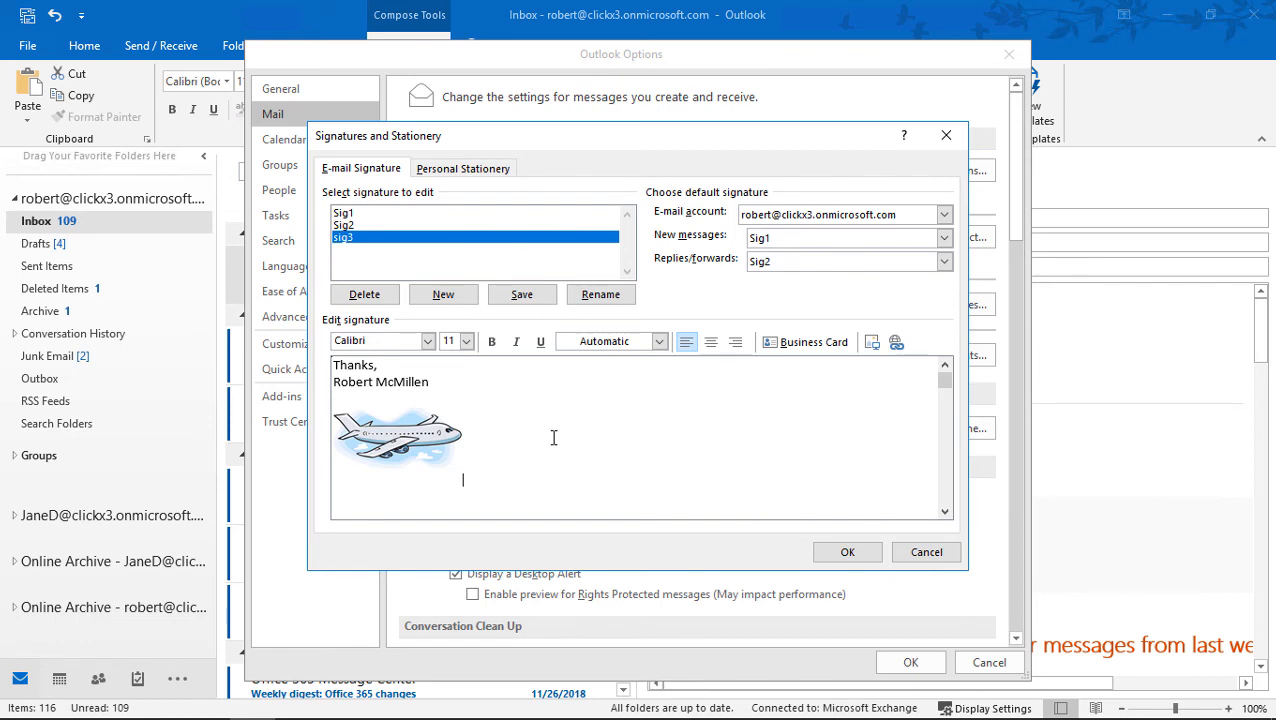
pyautogui.click(398, 432)
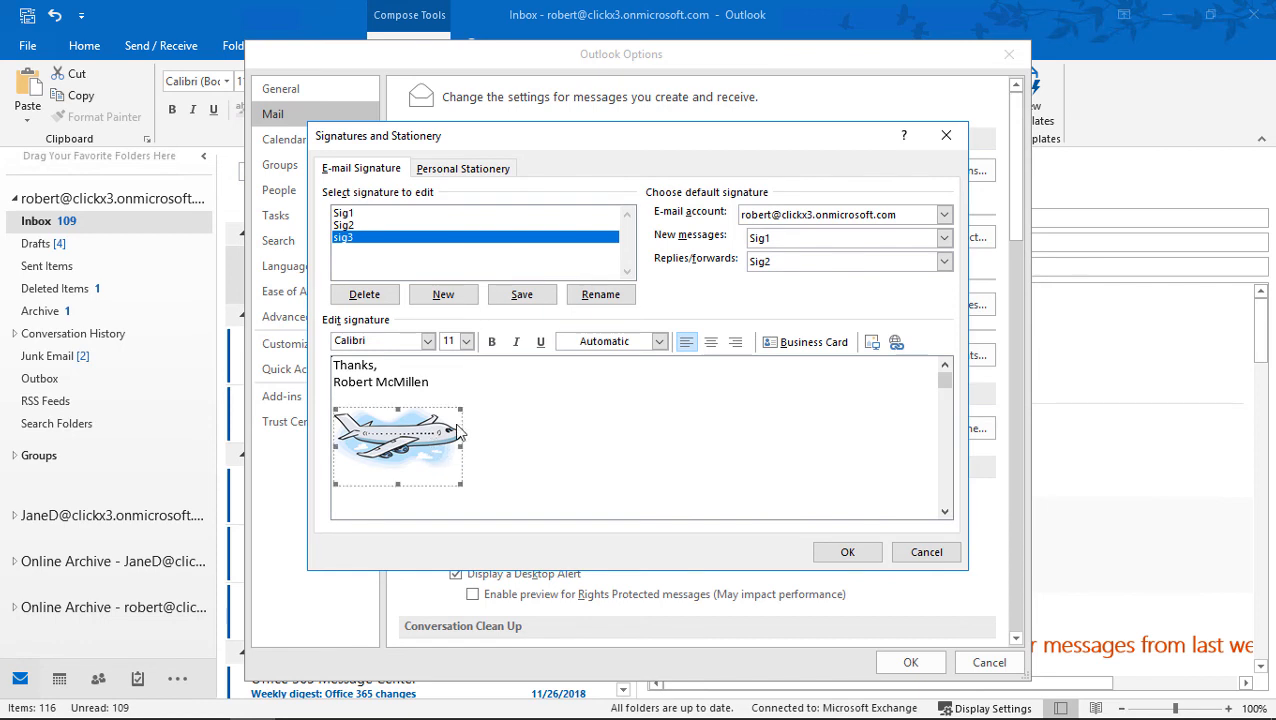
pyautogui.moveTo(460, 440)
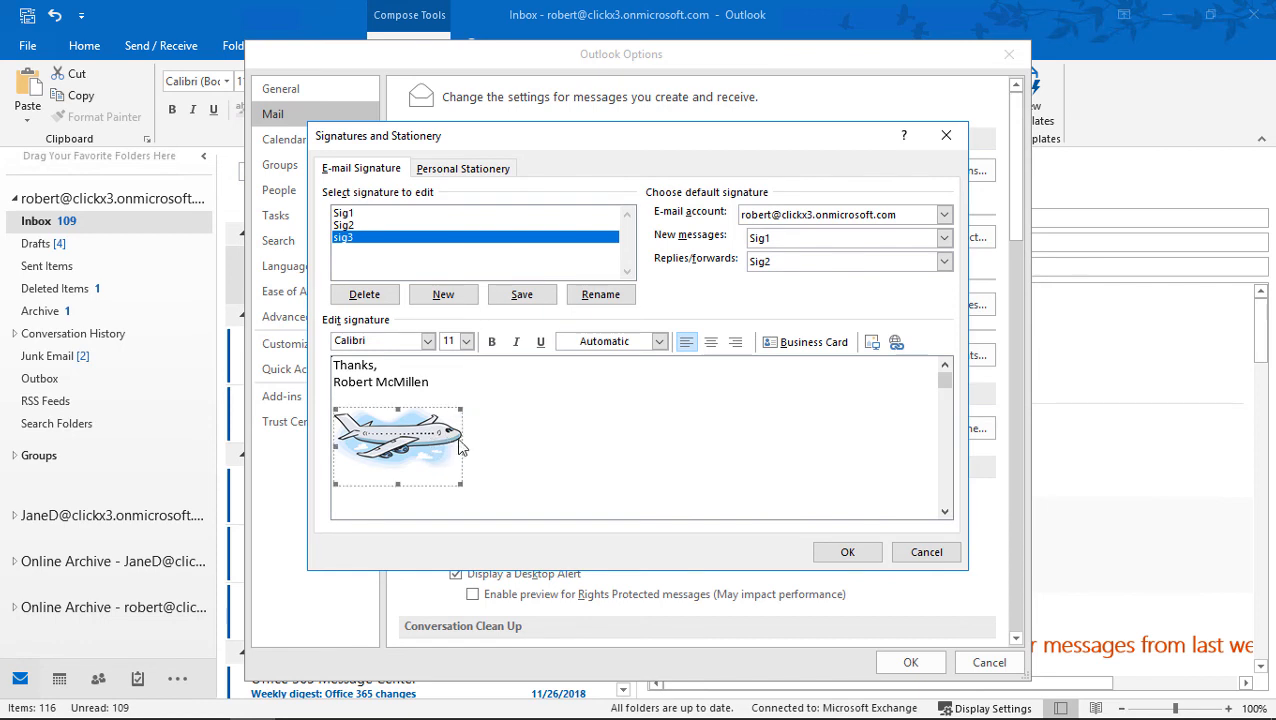
pyautogui.moveTo(448, 458)
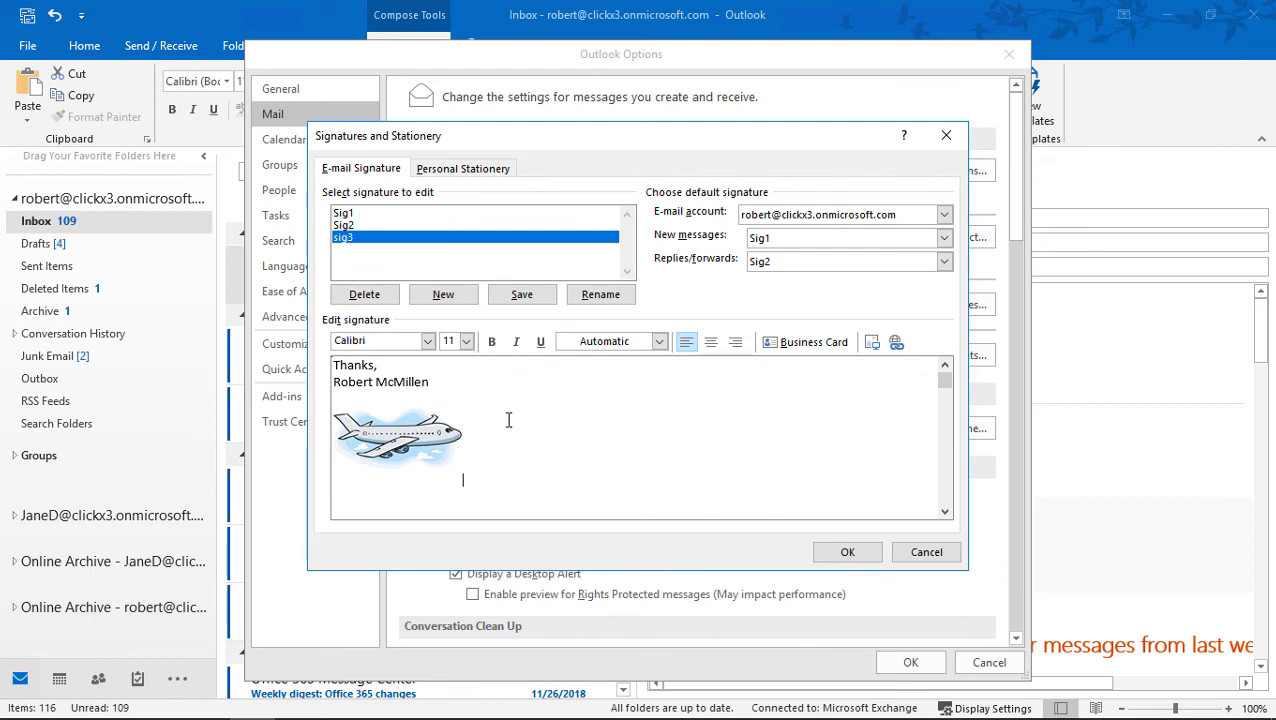
pyautogui.moveTo(518, 418)
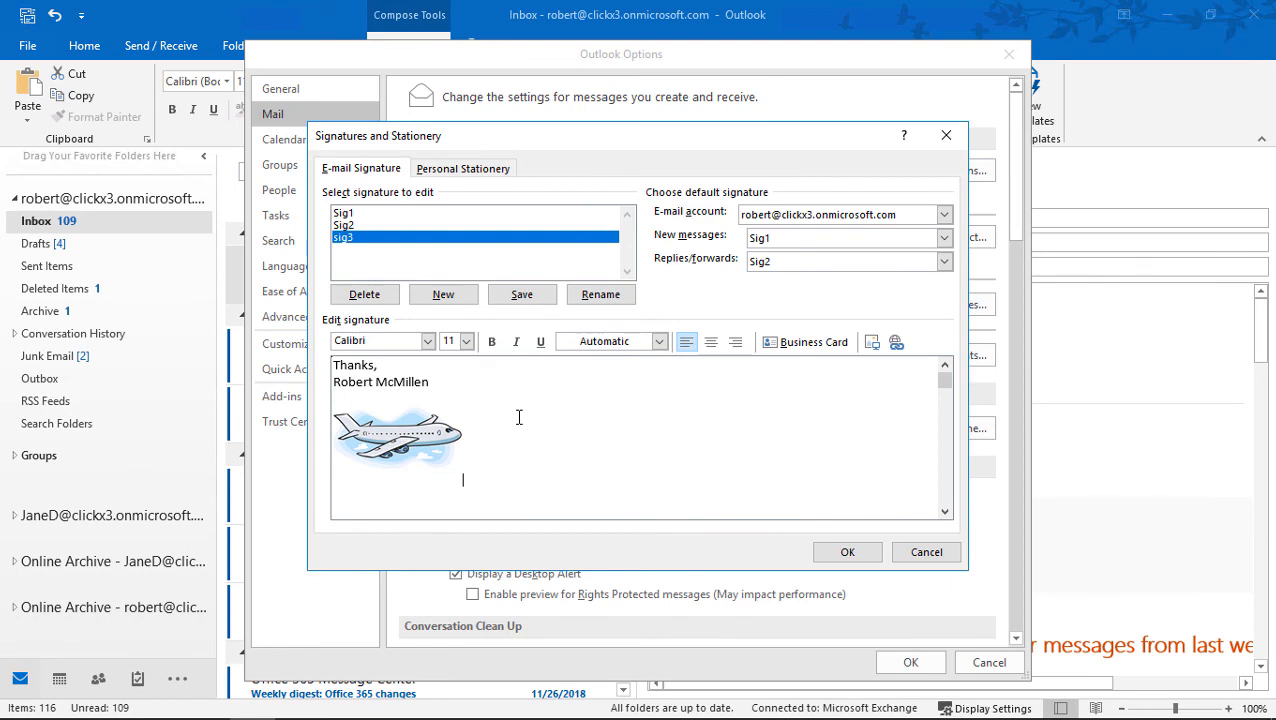
pyautogui.moveTo(532, 464)
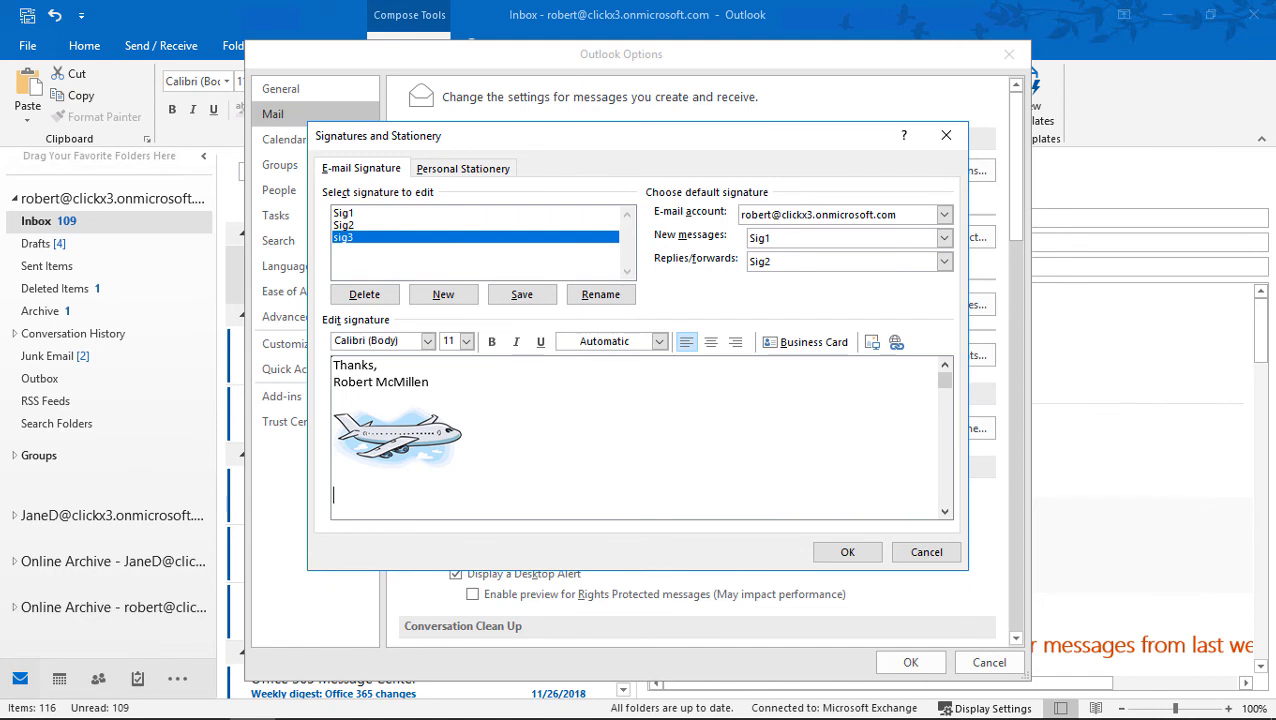
pyautogui.moveTo(584, 536)
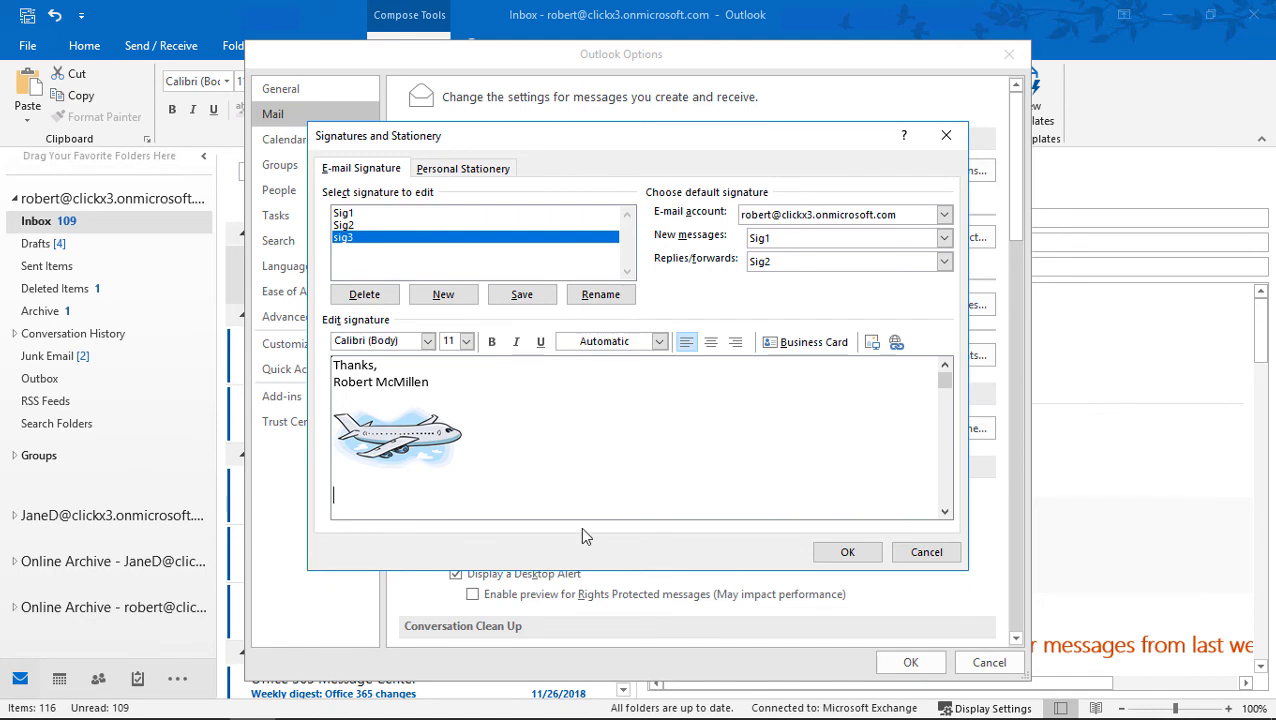
pyautogui.write('http://')
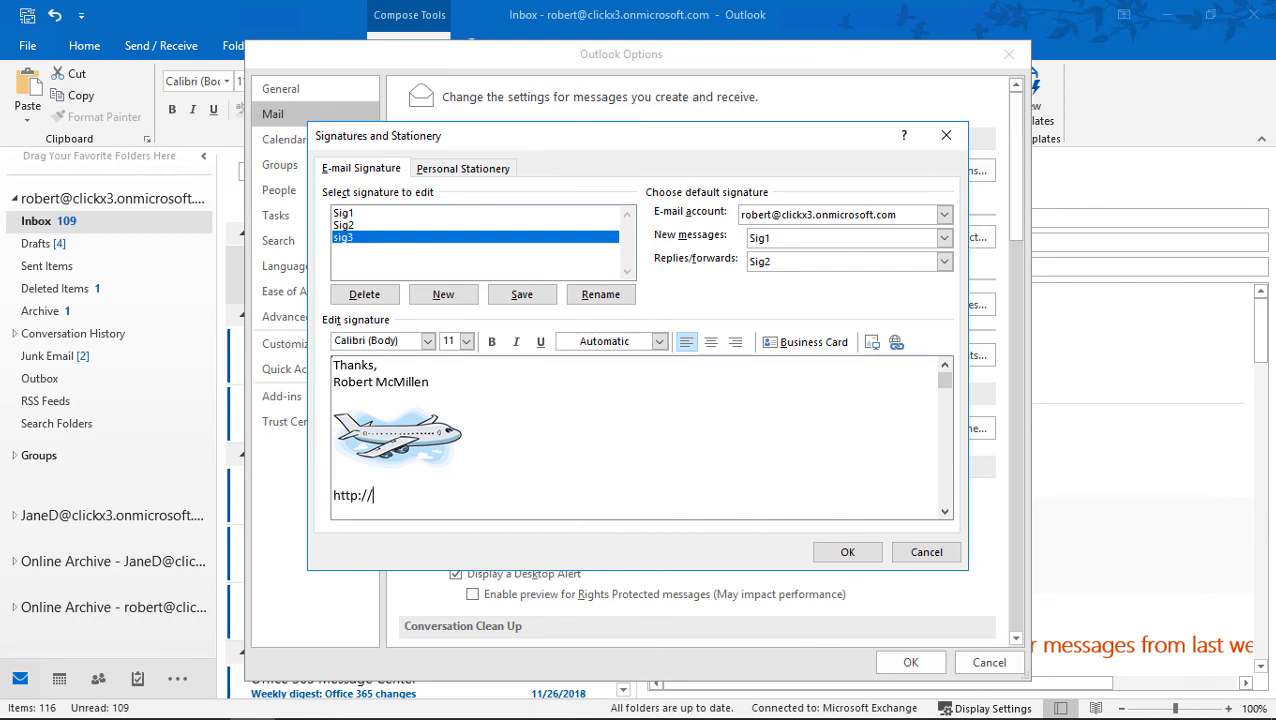
pyautogui.write('techpublish')
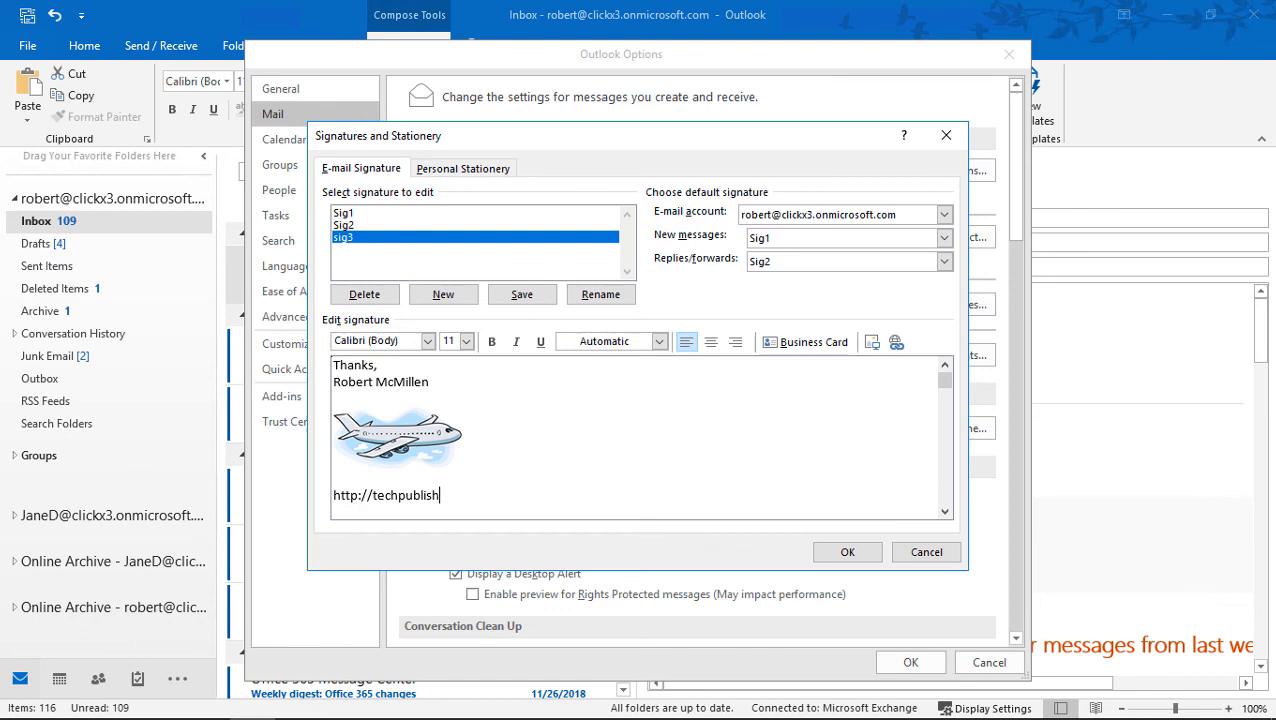
pyautogui.write('ing.com')
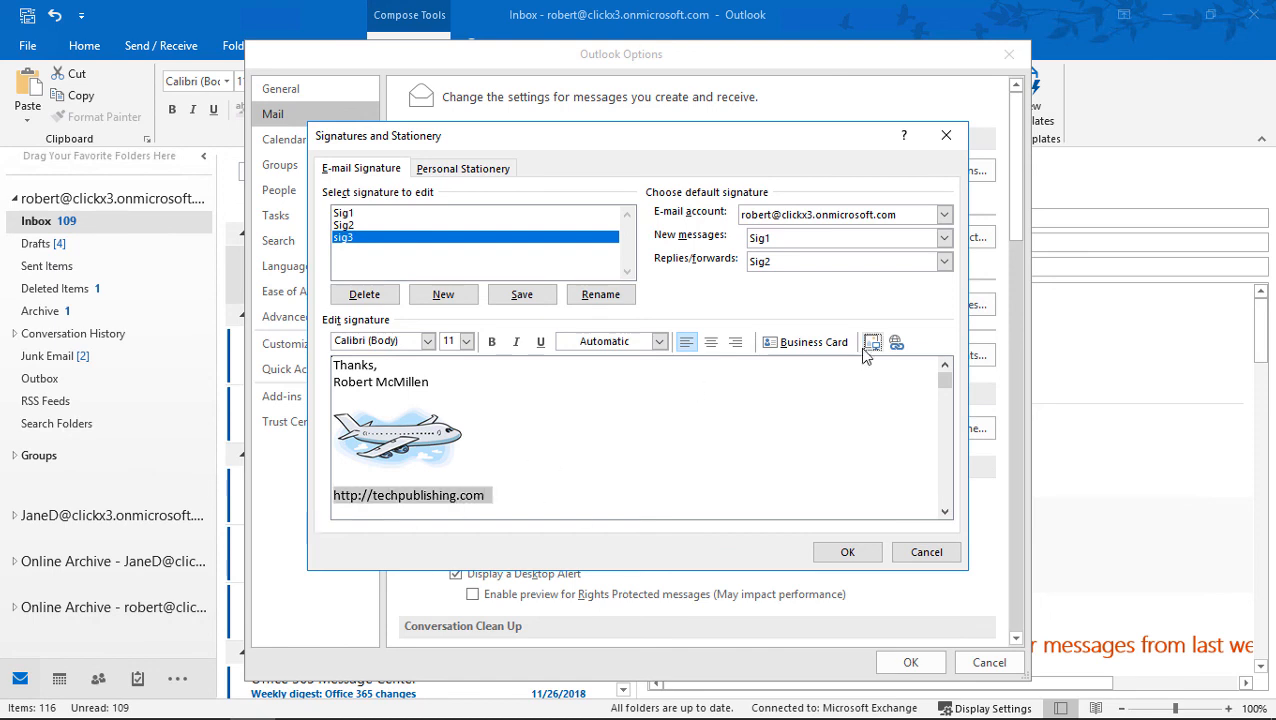
pyautogui.click(896, 342)
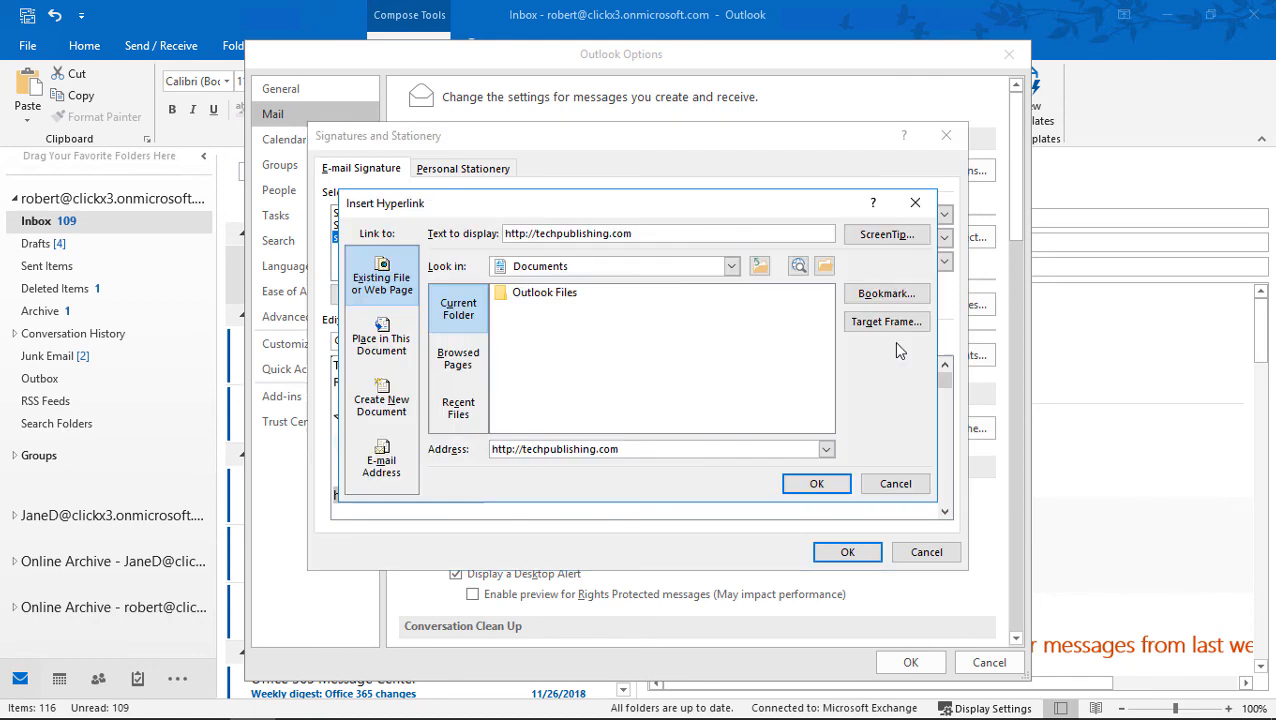
pyautogui.click(816, 482)
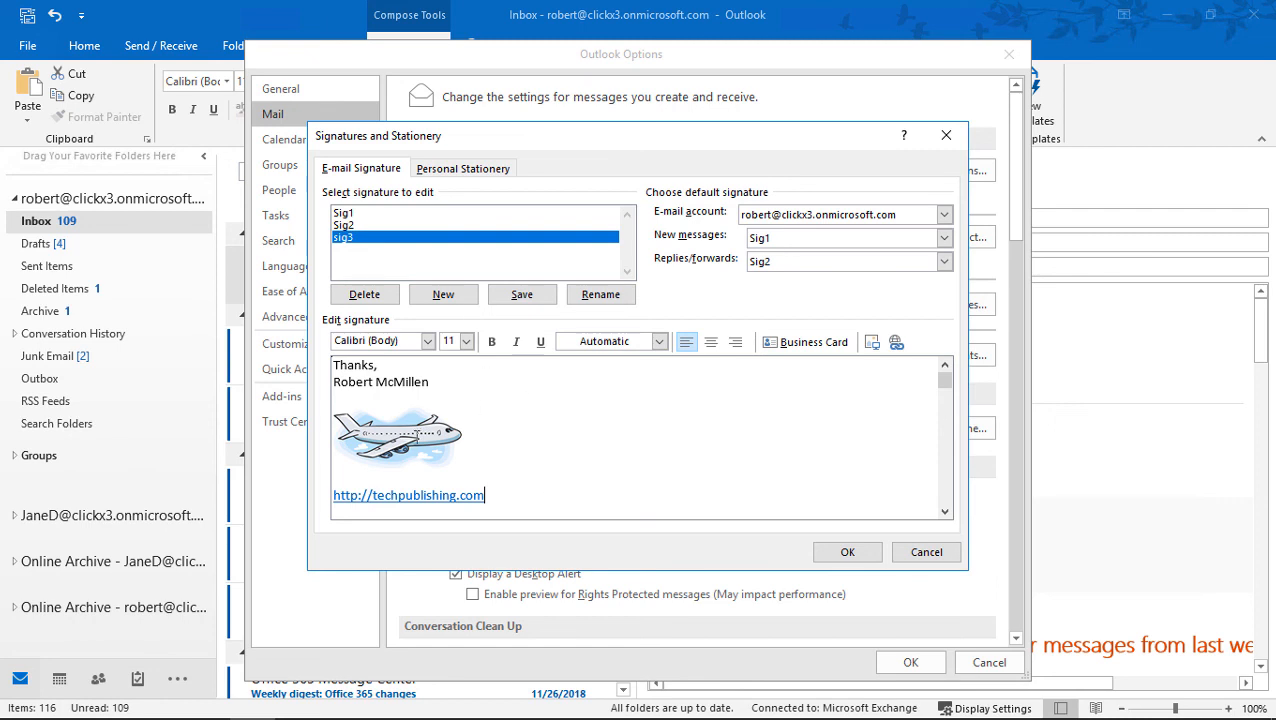
pyautogui.moveTo(492, 500)
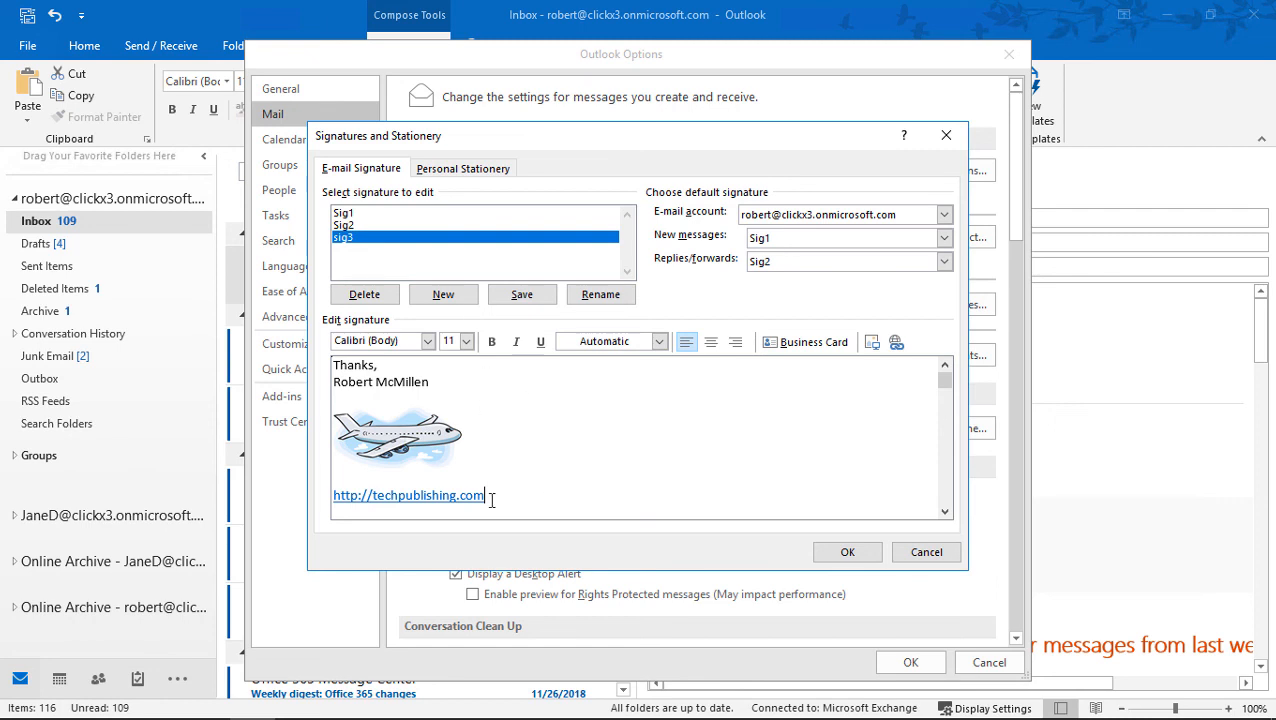
pyautogui.moveTo(524, 492)
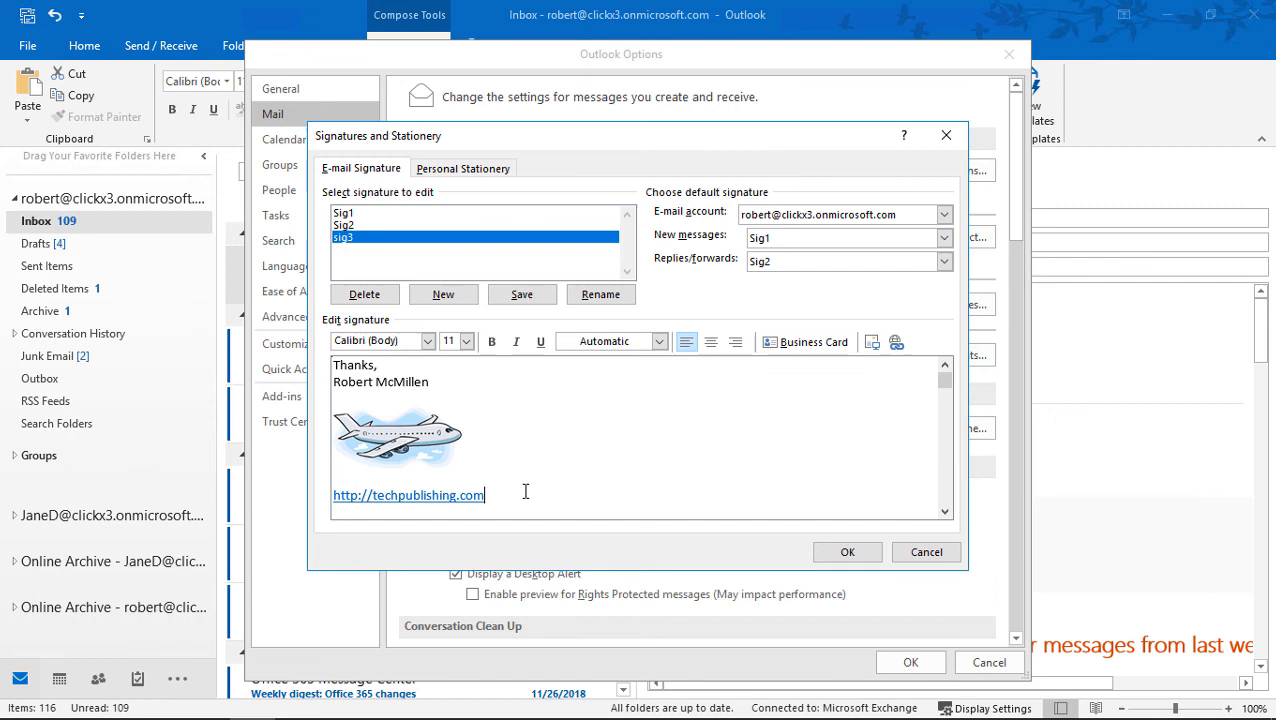
pyautogui.moveTo(604, 488)
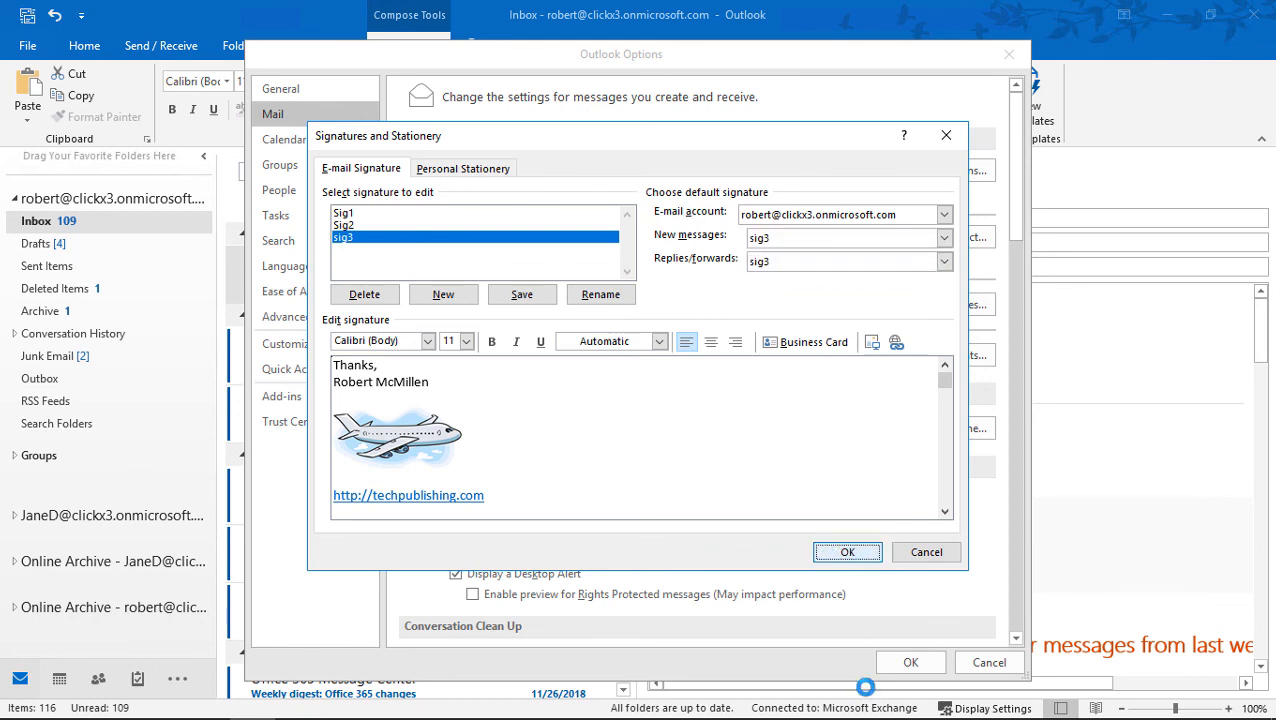
# - Make sig3 the default for new messages and replies/forwards and close the settings
pyautogui.click(848, 552)
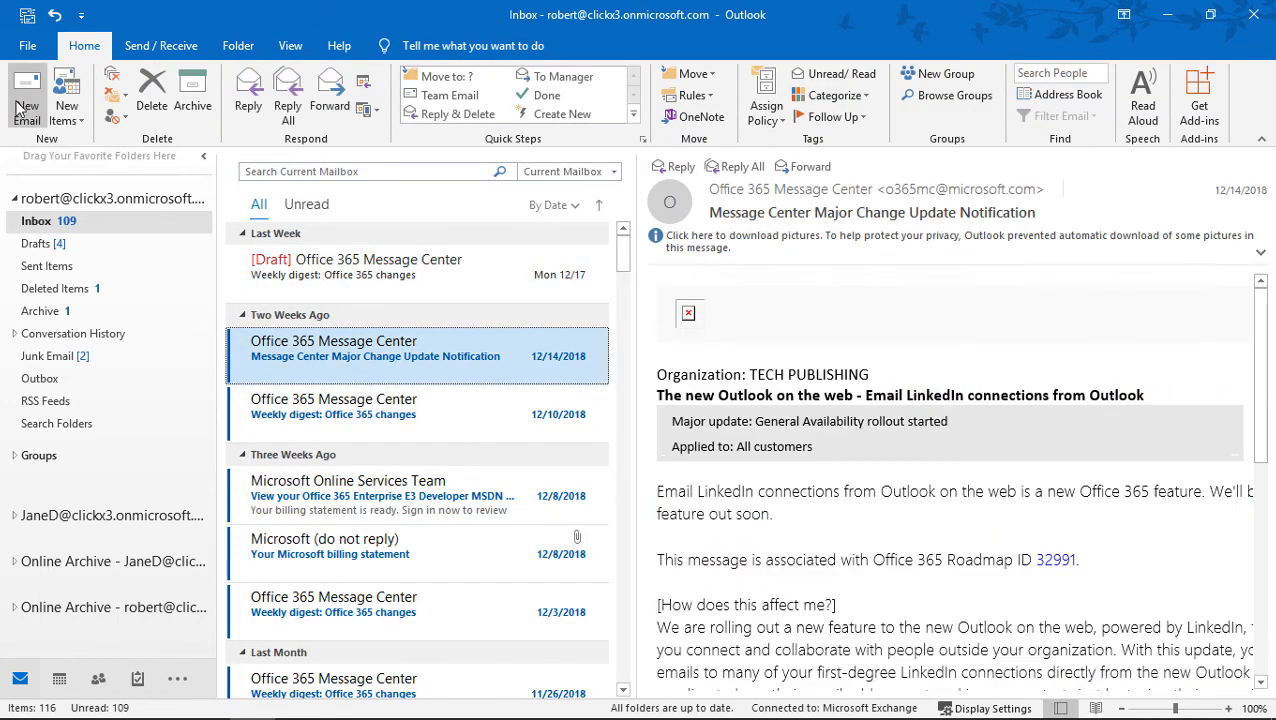
# - Start a new email showing the Sig3 closing, airplane picture and link
pyautogui.click(26, 96)
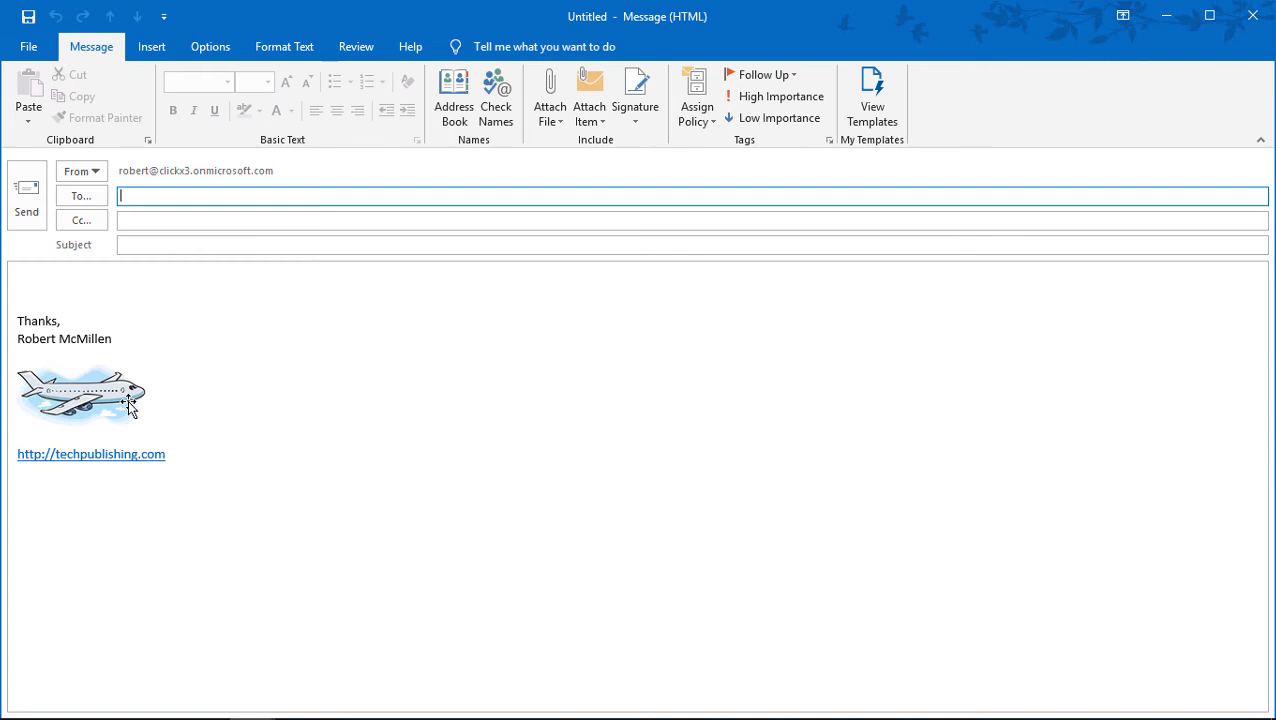
pyautogui.moveTo(170, 466)
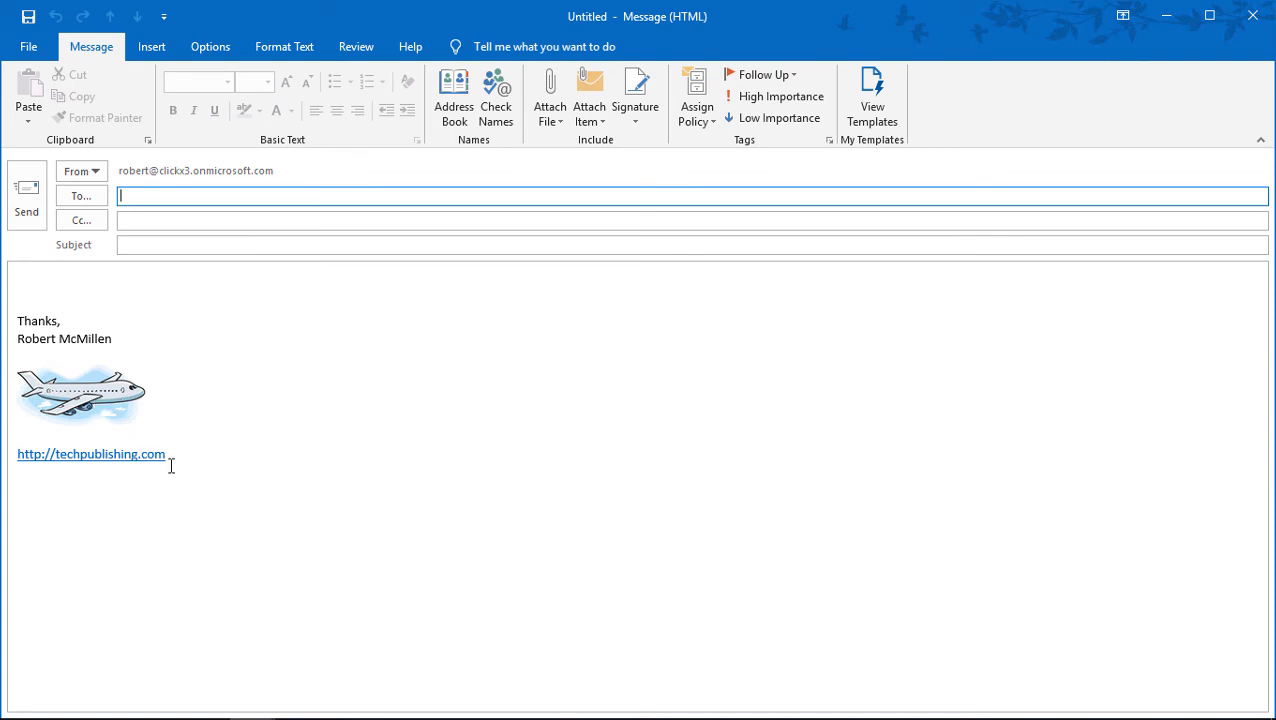
pyautogui.moveTo(72, 320)
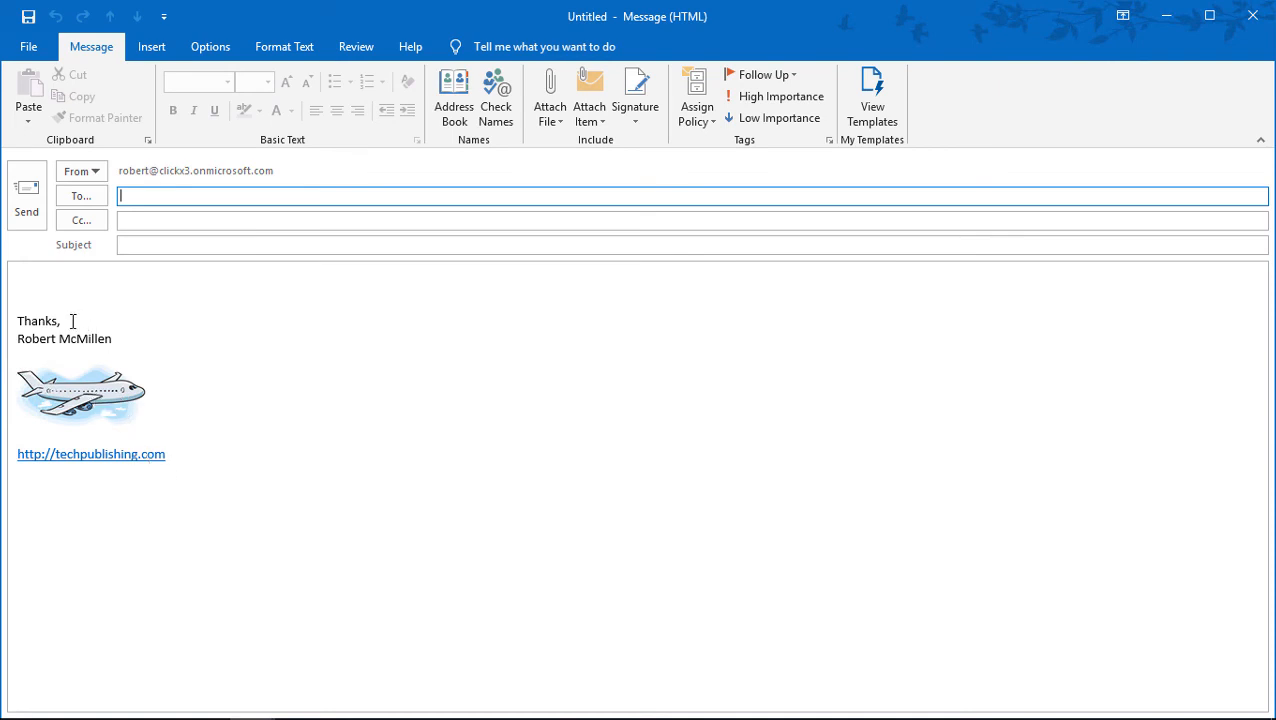
pyautogui.moveTo(320, 378)
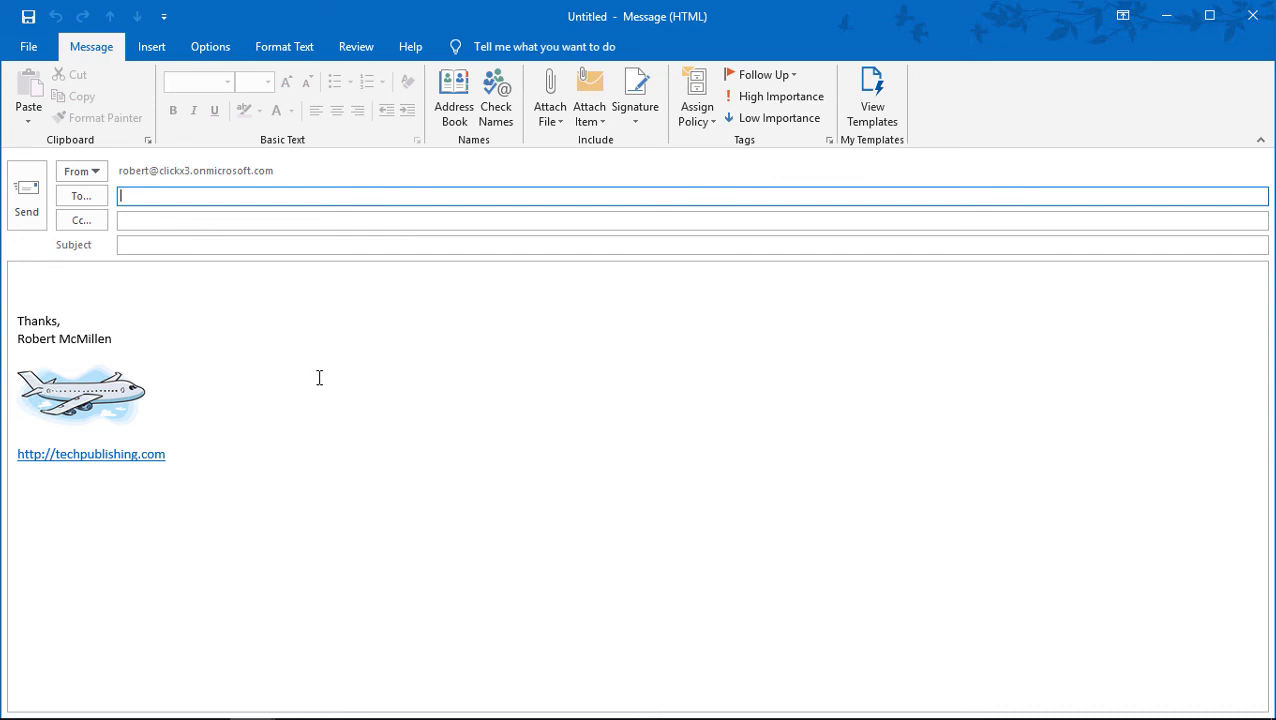
pyautogui.moveTo(332, 360)
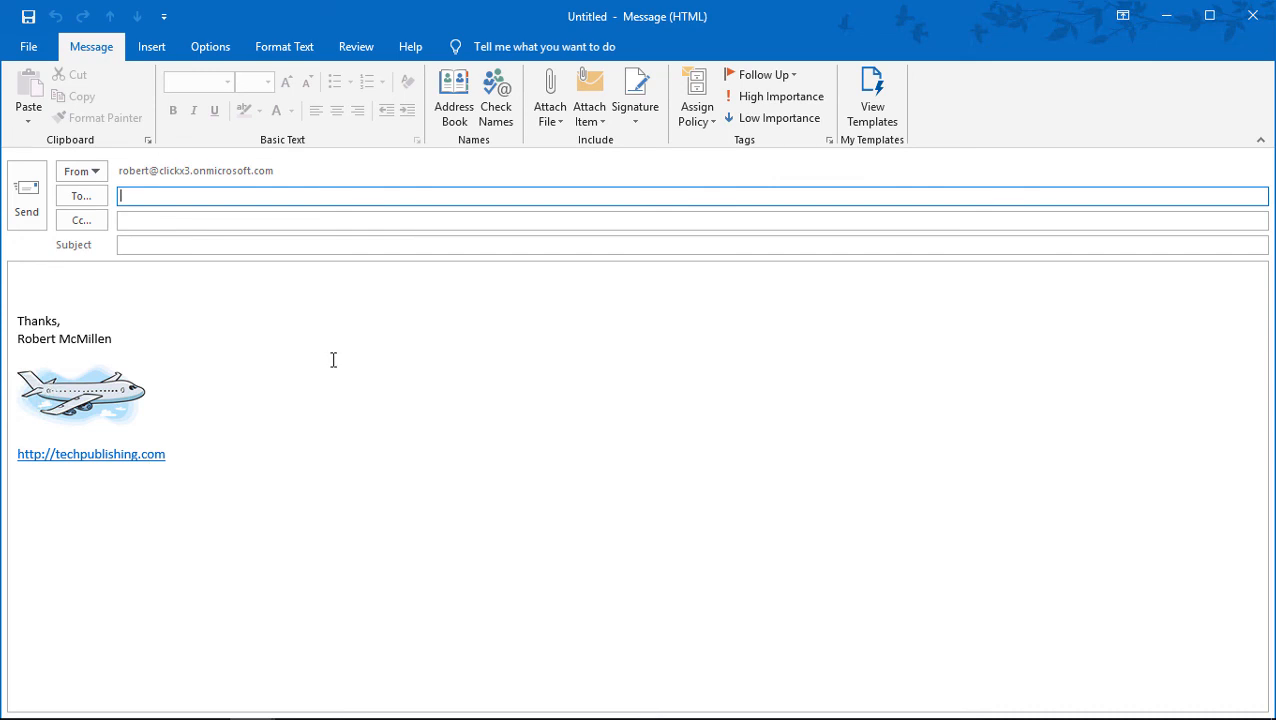
pyautogui.moveTo(372, 394)
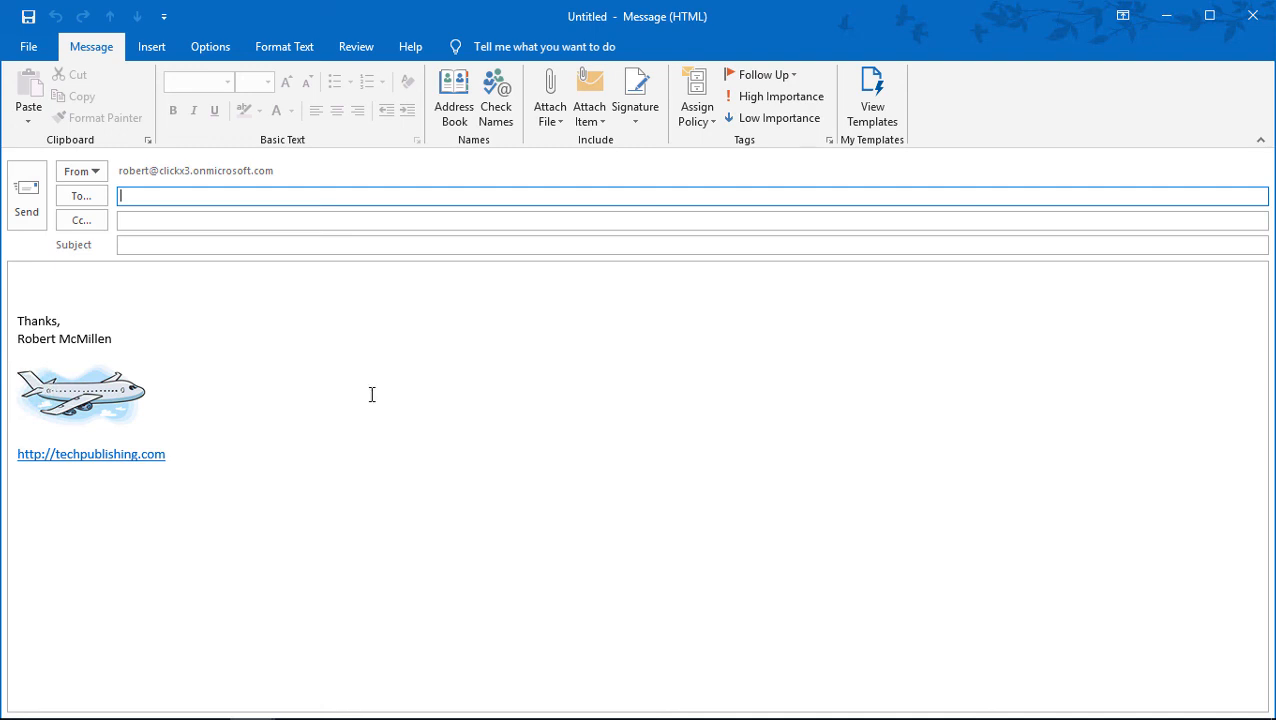